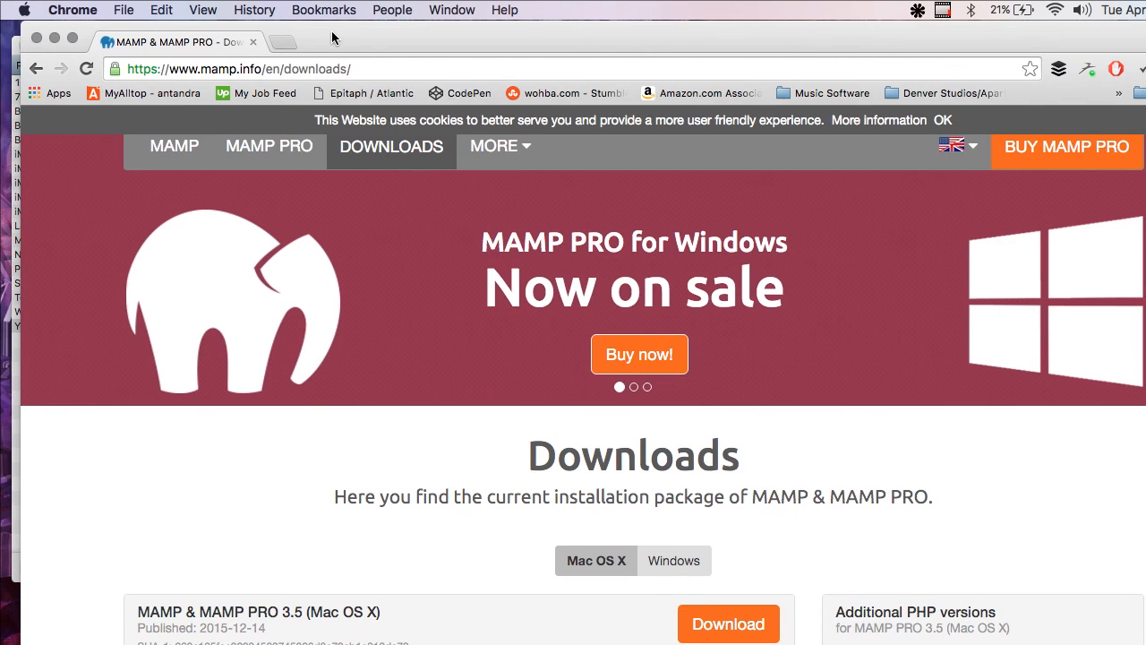
{"action": "mouse_move", "coordinate": [254, 70]}
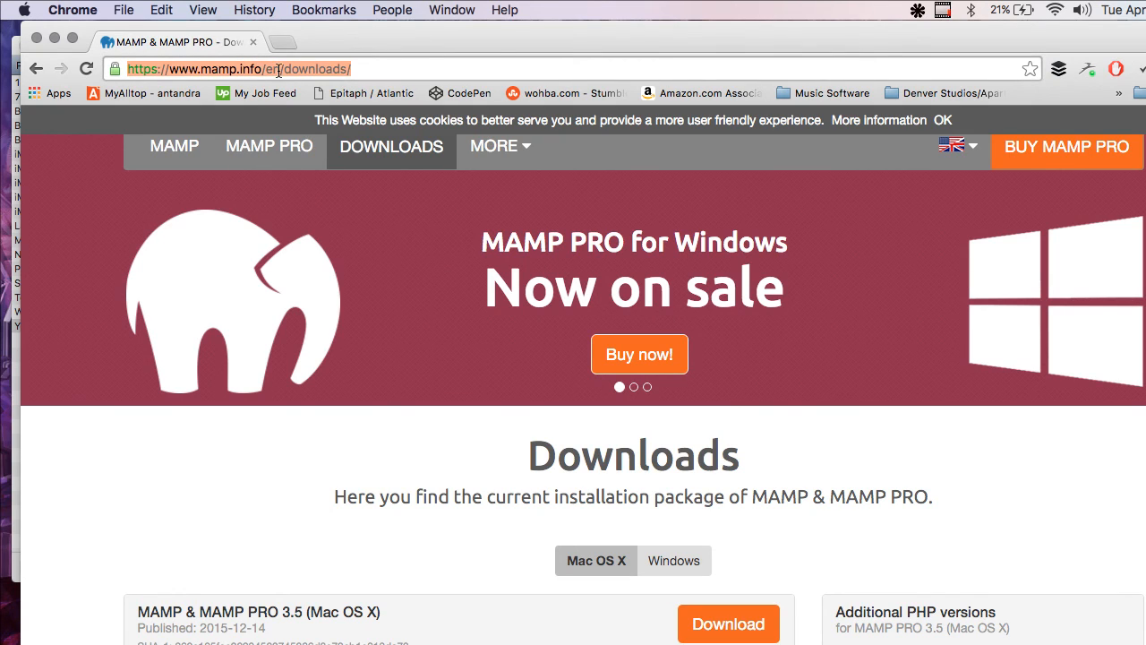
Step: Show the Applications folder in Finder and scroll down to the MAMP entries
{"action": "scroll", "scroll_direction": "down", "scroll_amount": 3}
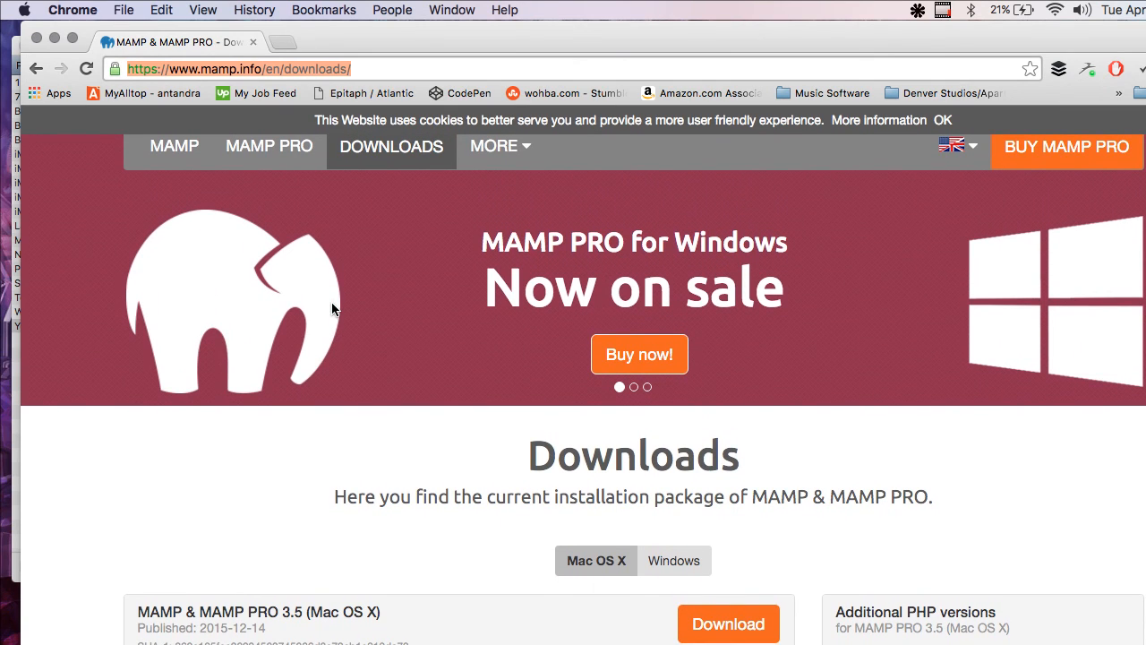
{"action": "mouse_move", "coordinate": [311, 219]}
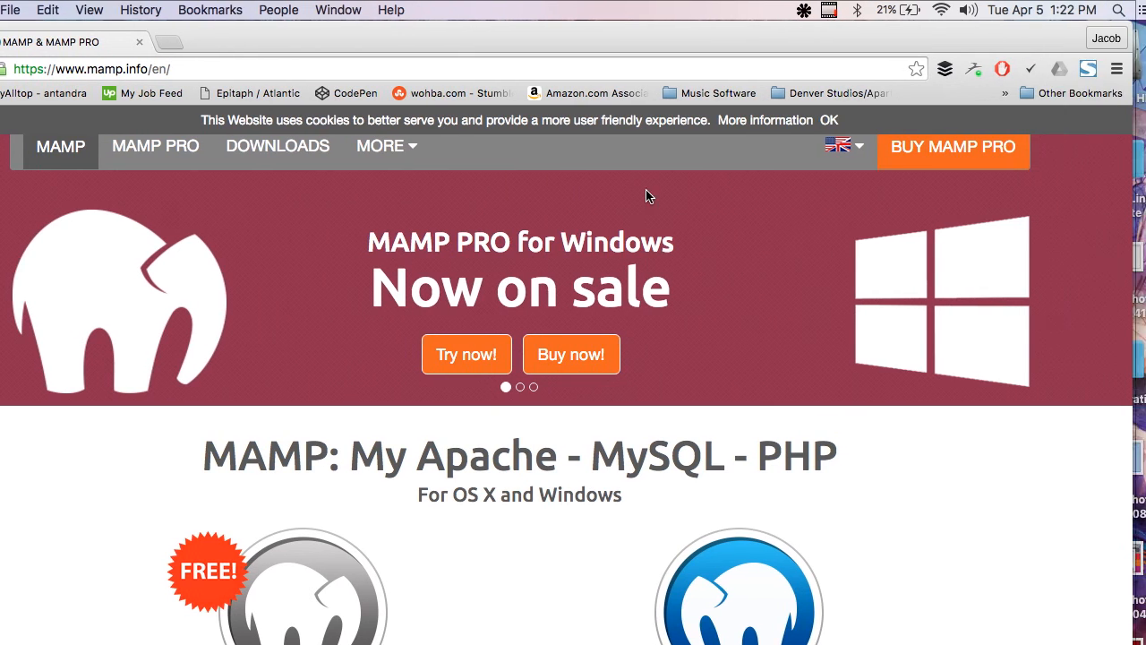
{"action": "left_click", "coordinate": [276, 147]}
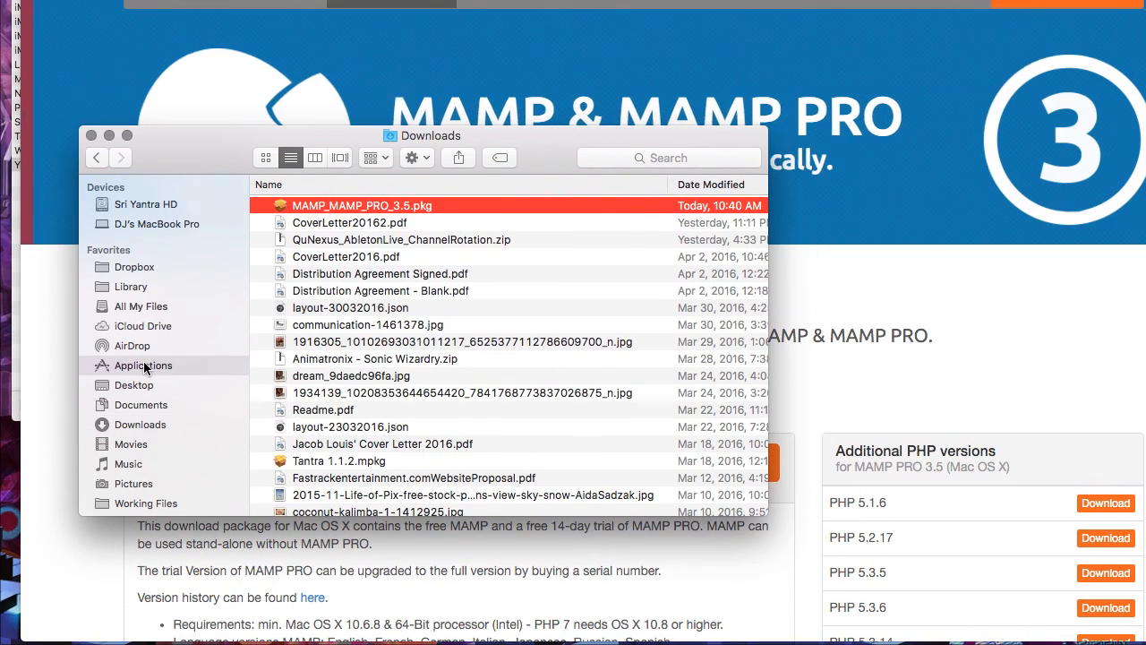
{"action": "left_click", "coordinate": [143, 366]}
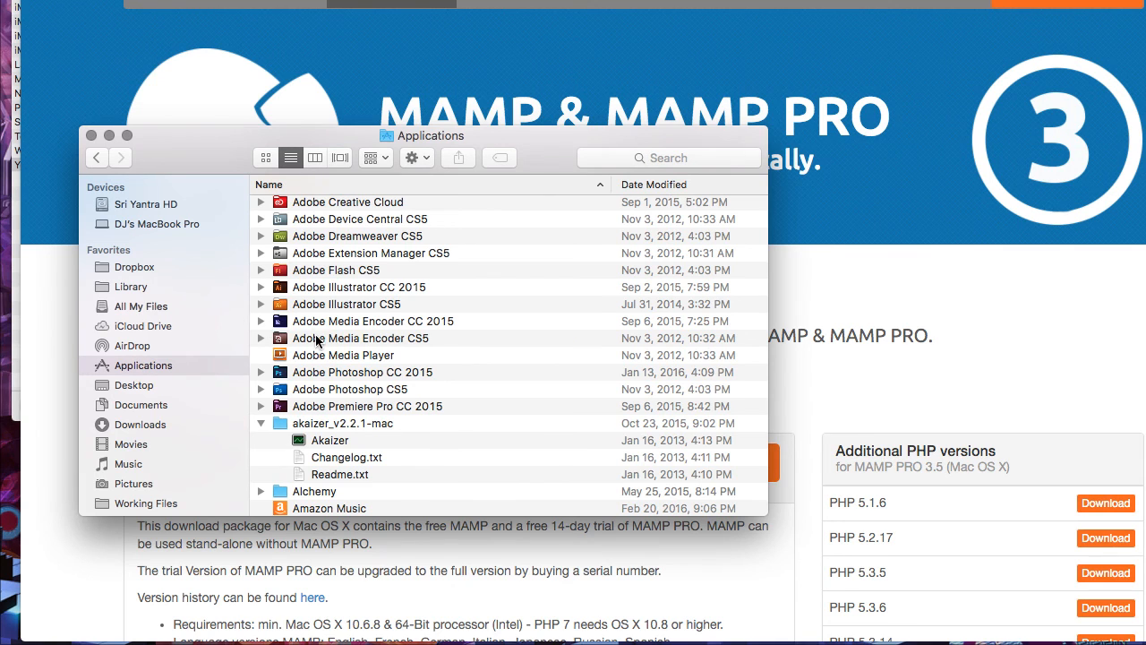
{"action": "scroll", "scroll_direction": "down", "scroll_amount": 3}
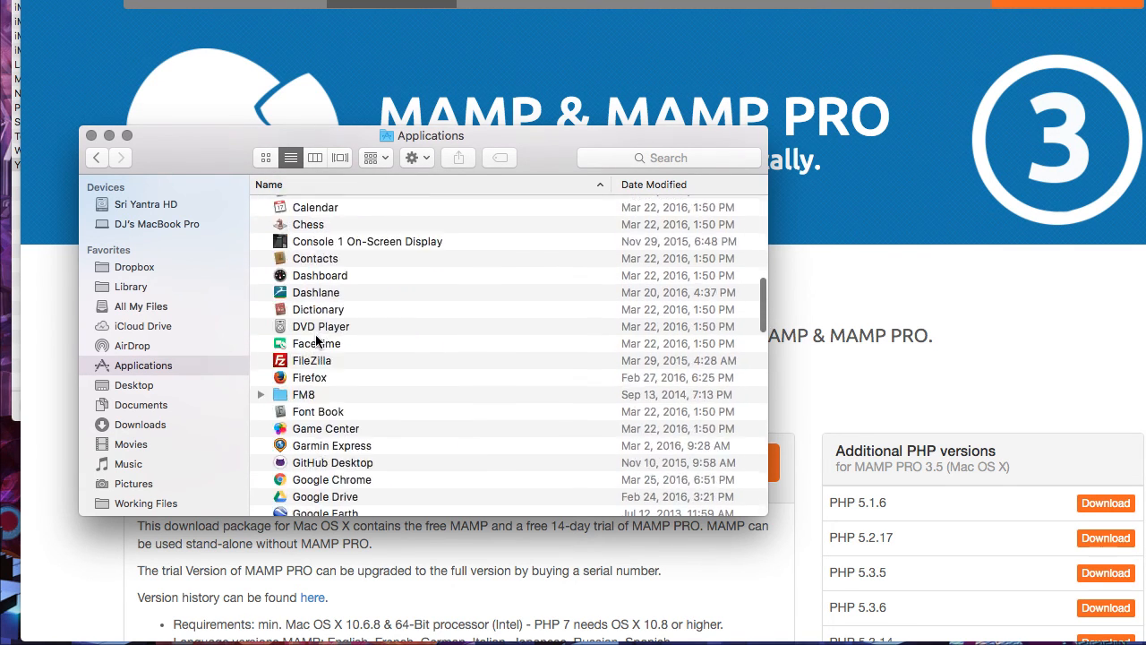
{"action": "scroll", "scroll_direction": "down", "scroll_amount": 3}
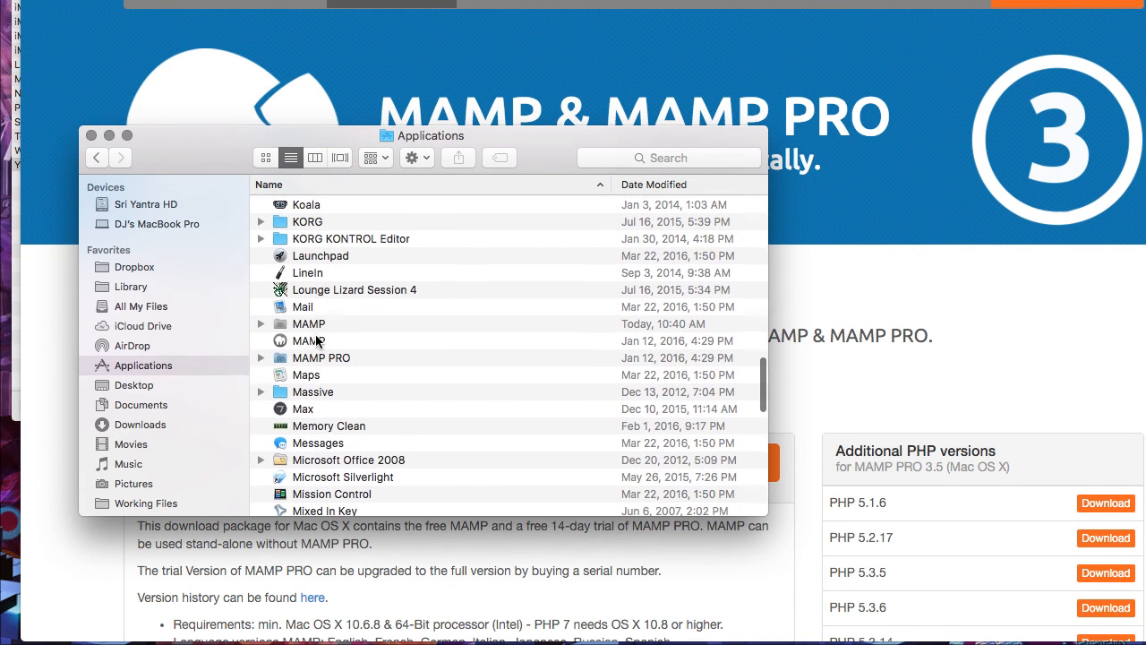
Step: Select the MAMP application, expand the MAMP folder to see its contents, then collapse it
{"action": "left_click", "coordinate": [308, 340]}
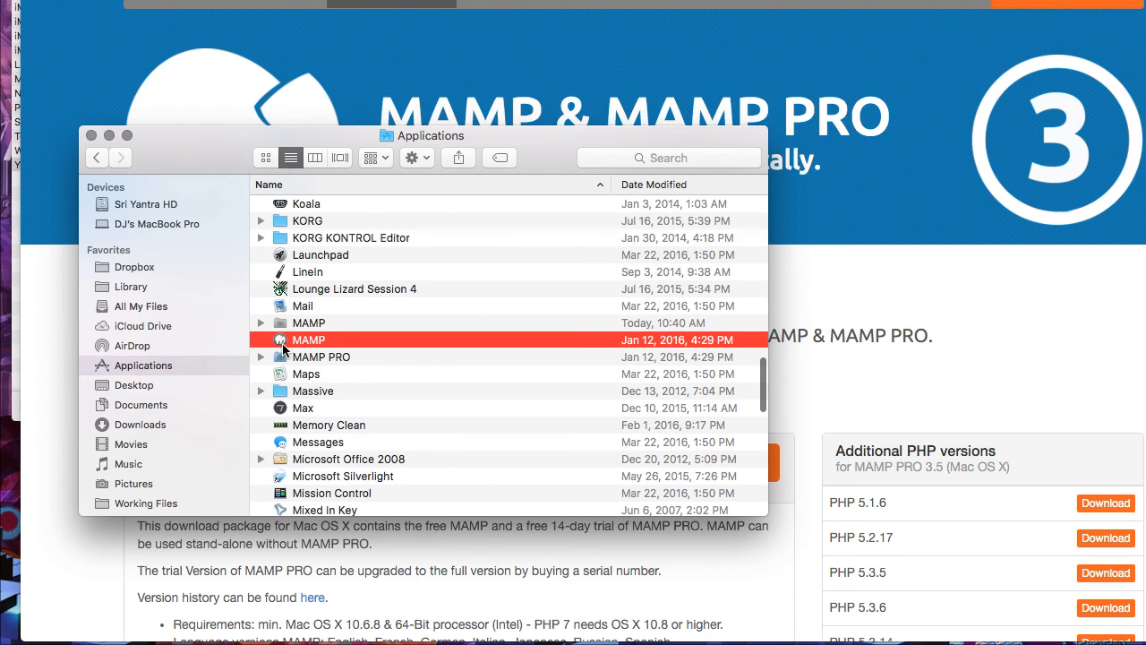
{"action": "left_click", "coordinate": [262, 322]}
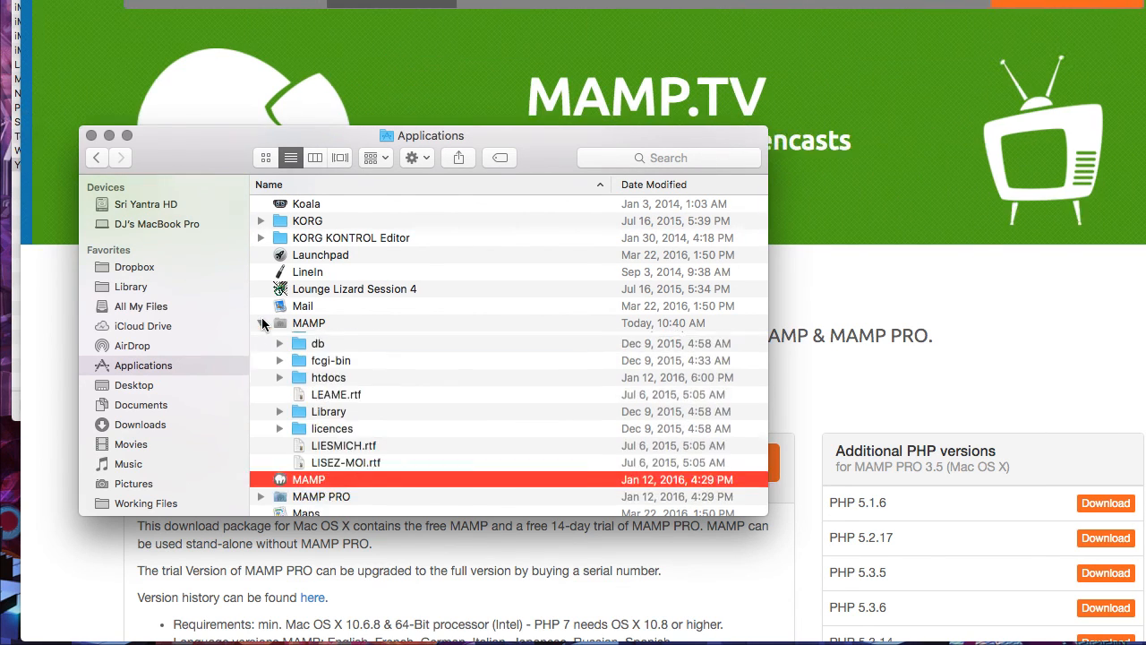
{"action": "left_click", "coordinate": [262, 323]}
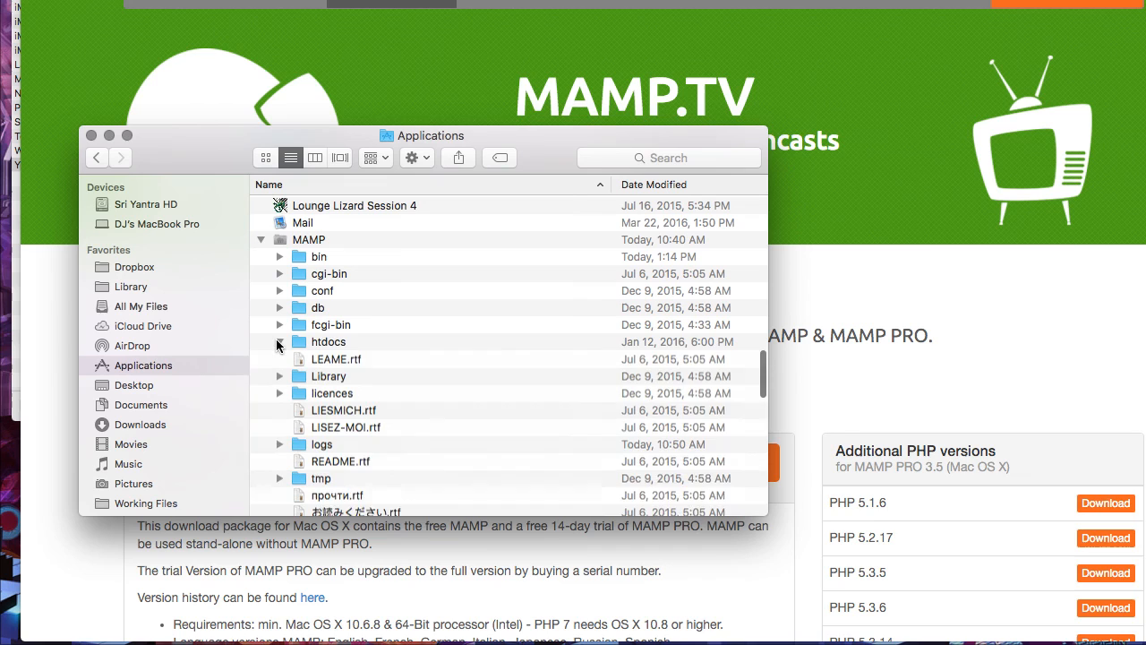
{"action": "left_click", "coordinate": [324, 340]}
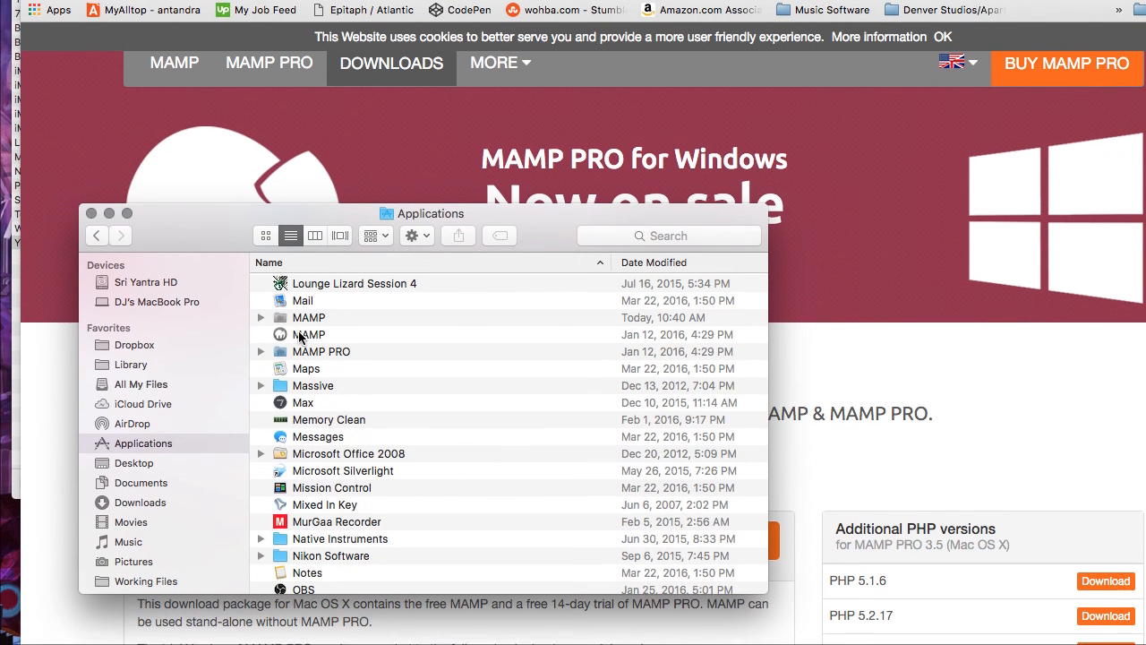
Step: Launch MAMP and confirm in Preferences that the web server document root is Documents > Working Files
{"action": "double_click", "coordinate": [308, 335]}
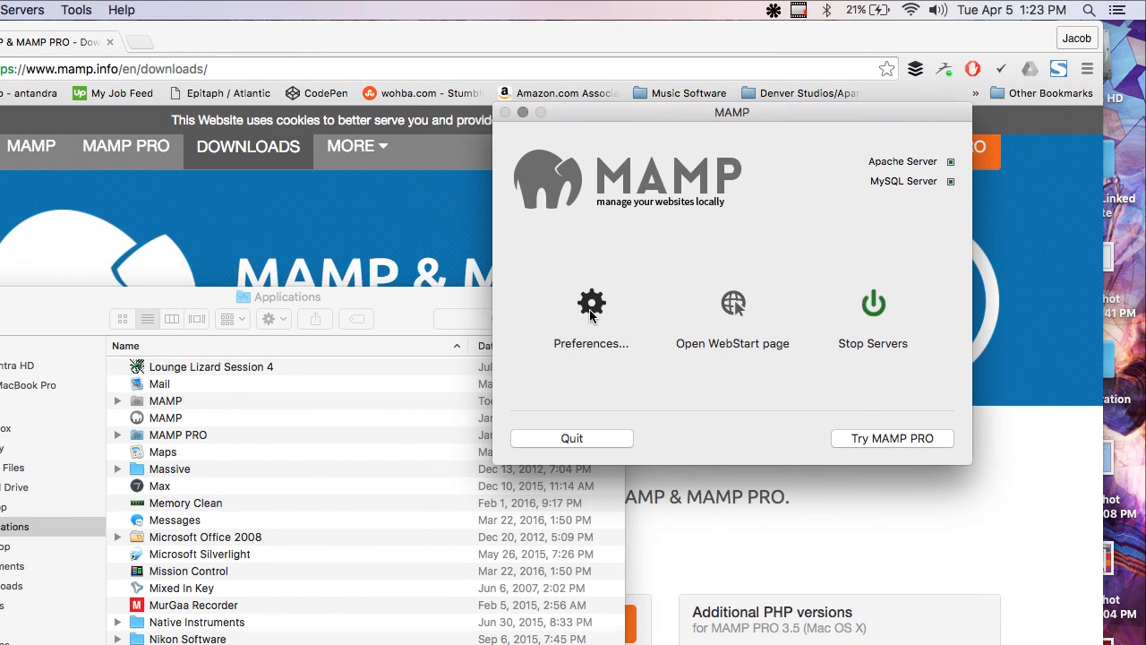
{"action": "left_click", "coordinate": [591, 305]}
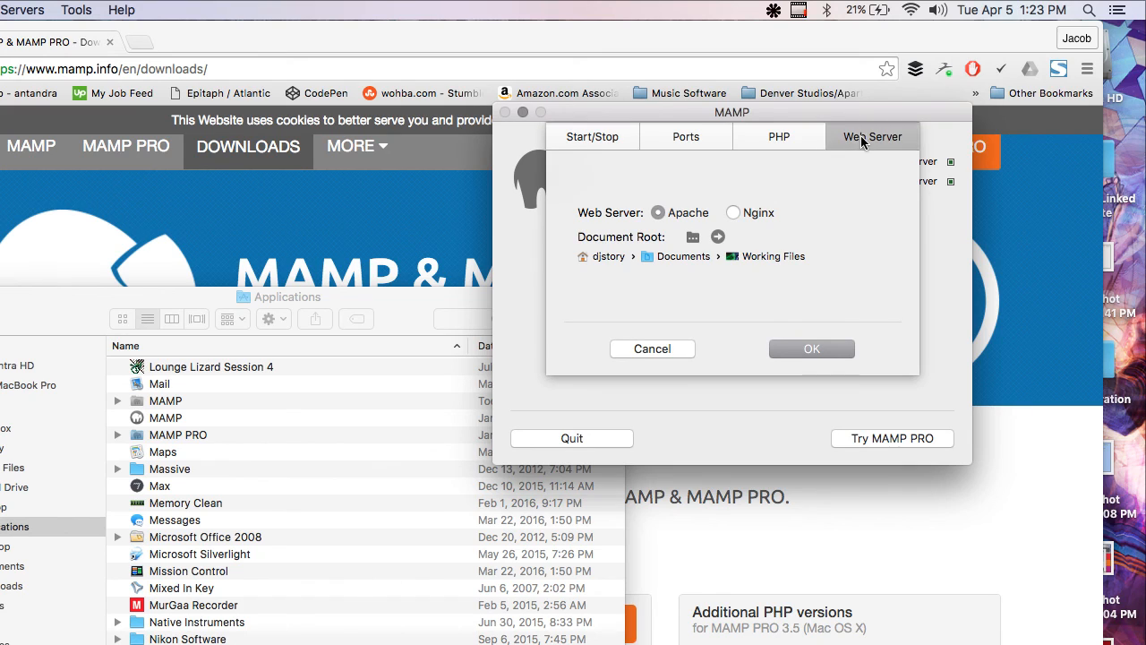
{"action": "mouse_move", "coordinate": [645, 258]}
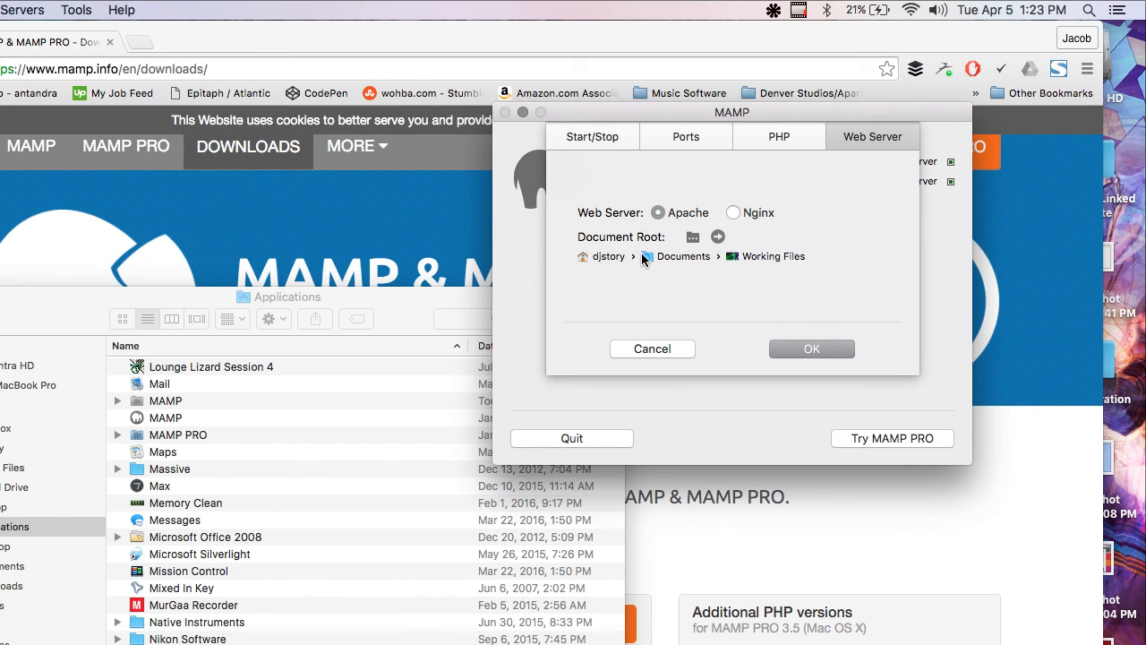
{"action": "mouse_move", "coordinate": [749, 265]}
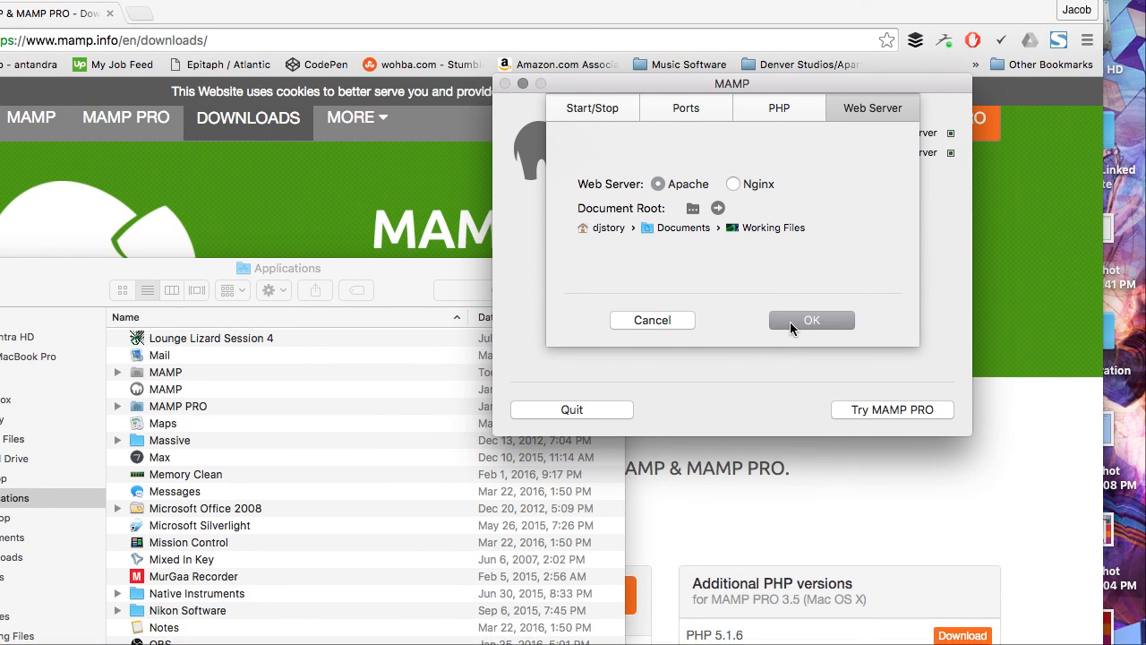
{"action": "left_click", "coordinate": [811, 319]}
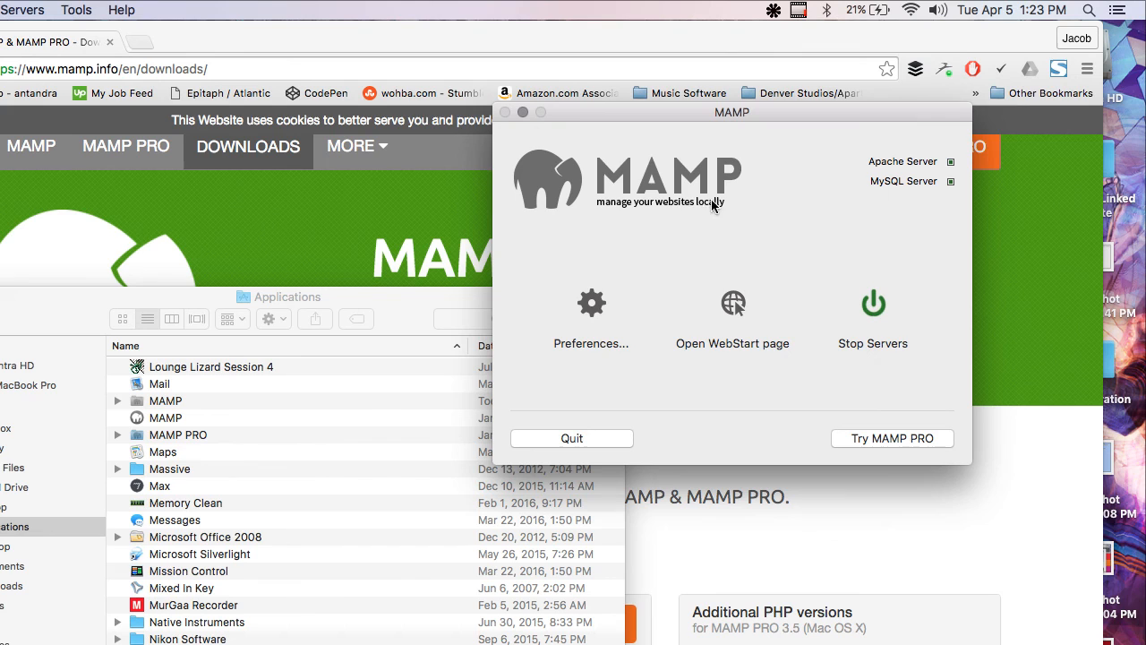
{"action": "mouse_move", "coordinate": [573, 366]}
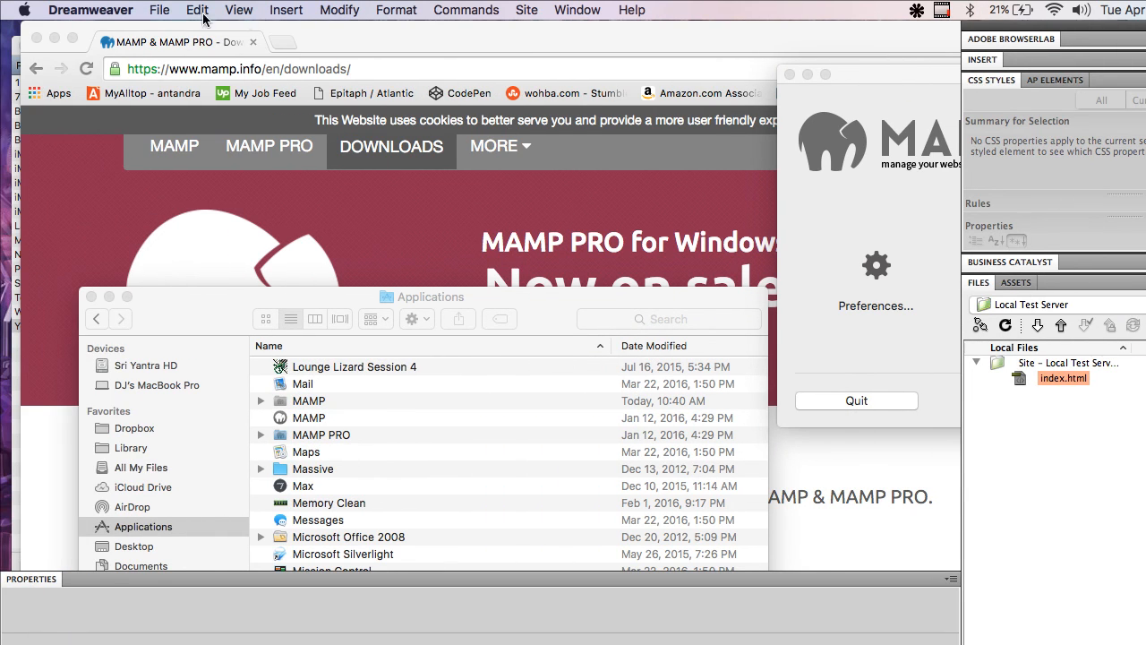
Step: Create a new blank HTML page via File > New
{"action": "left_click", "coordinate": [160, 11]}
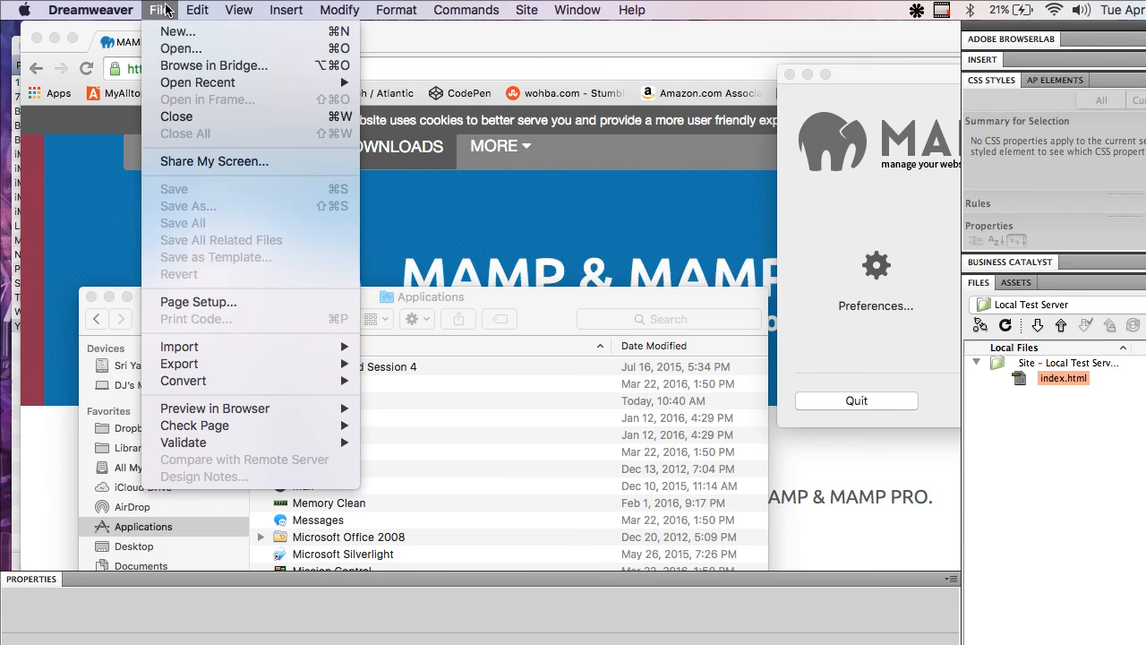
{"action": "left_click", "coordinate": [176, 32]}
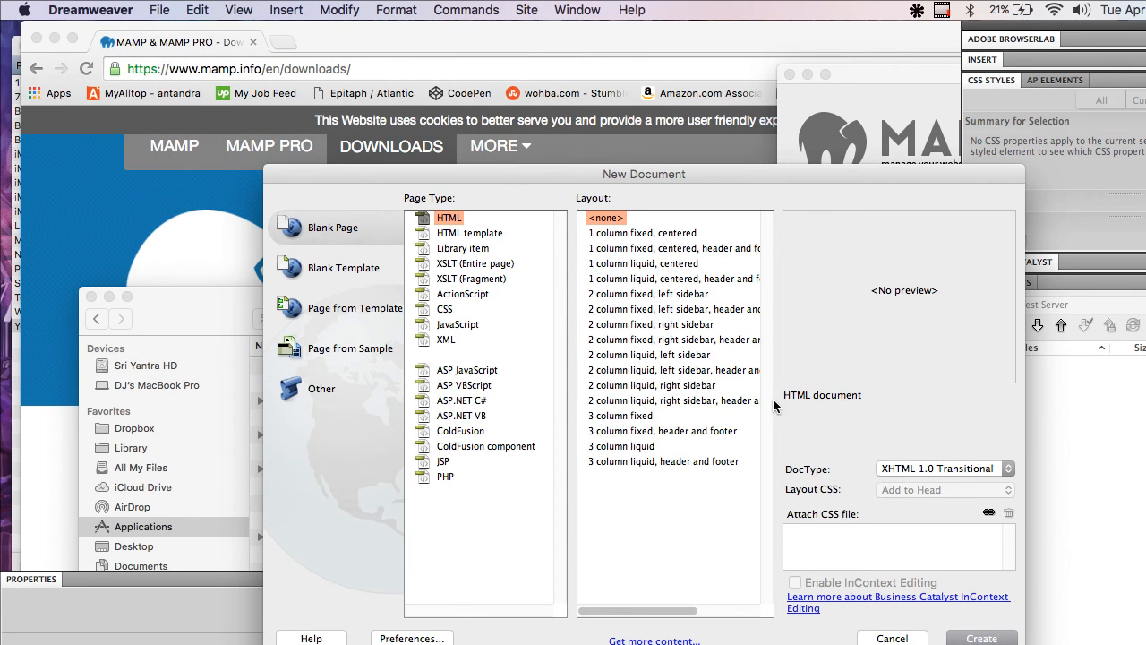
{"action": "left_click", "coordinate": [1003, 638]}
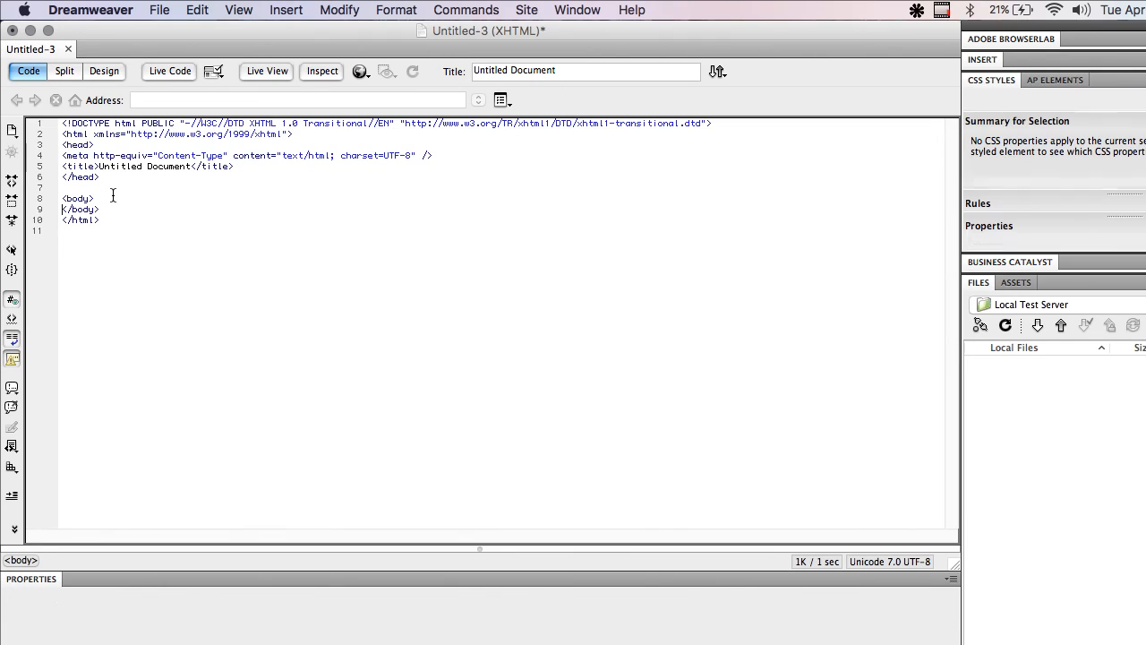
Step: Write Hello World! in the page body and start saving it
{"action": "type", "text": "Hello"}
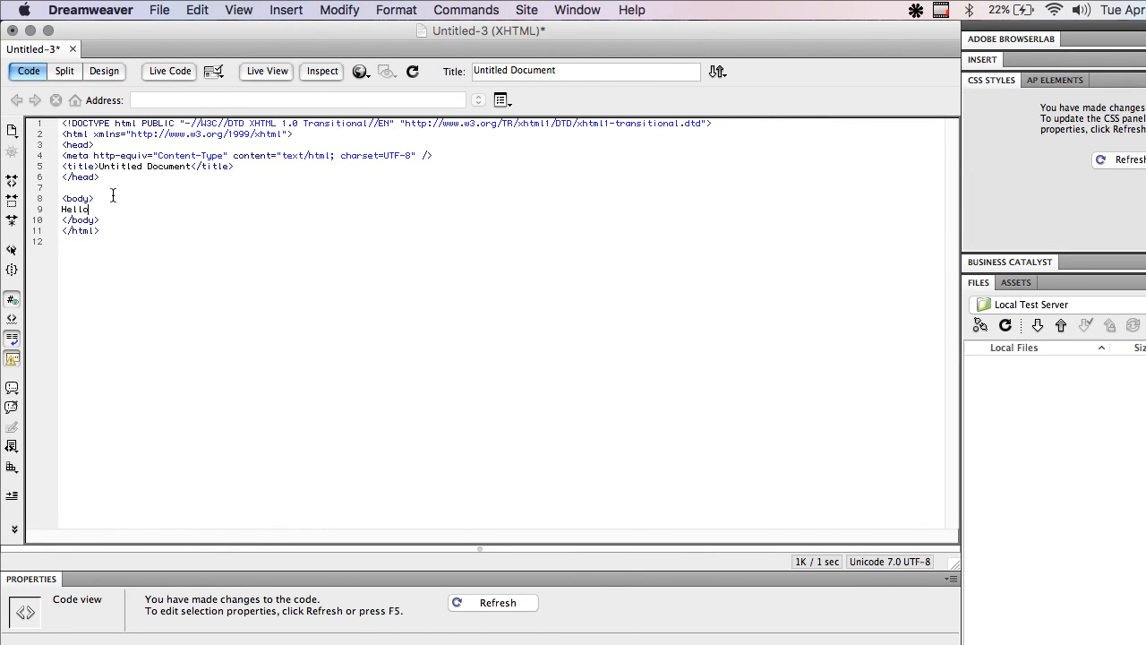
{"action": "type", "text": "World!"}
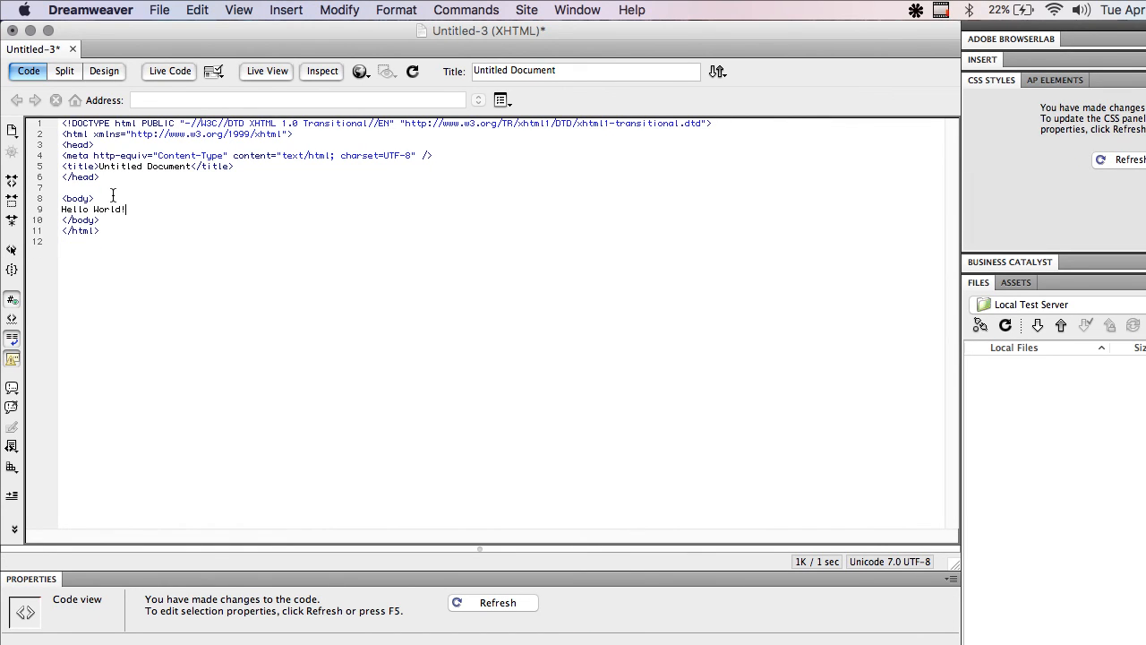
{"action": "key", "text": "cmd+s"}
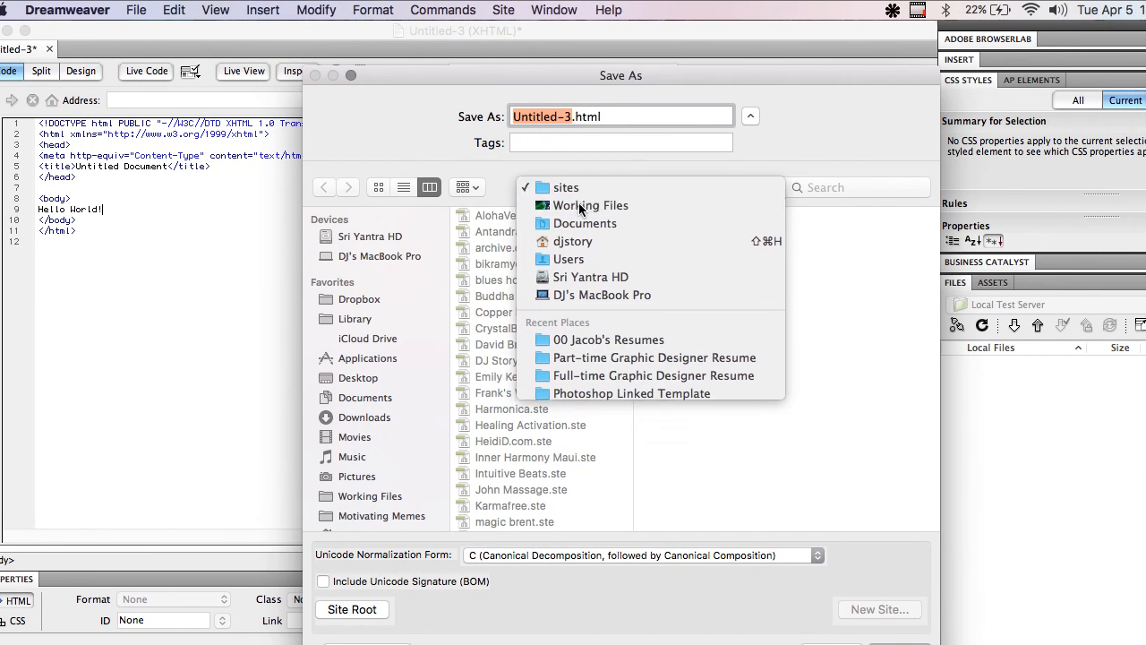
Step: Save the page as index.html in a new mynewwebsite folder inside Working Files
{"action": "left_click", "coordinate": [592, 204]}
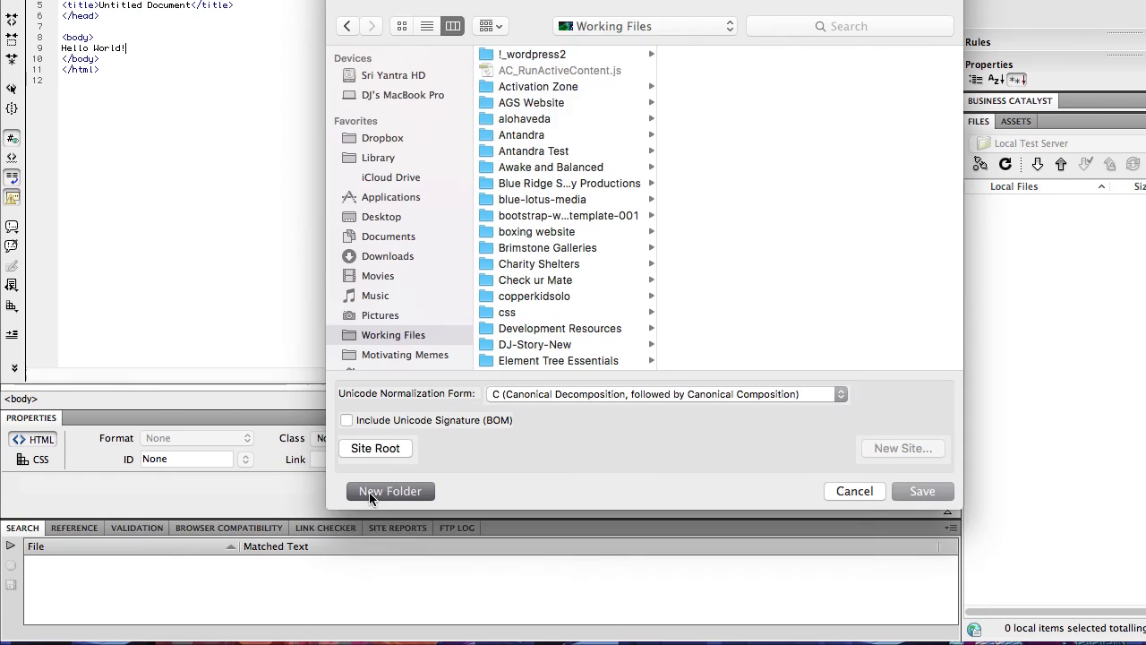
{"action": "left_click", "coordinate": [391, 491]}
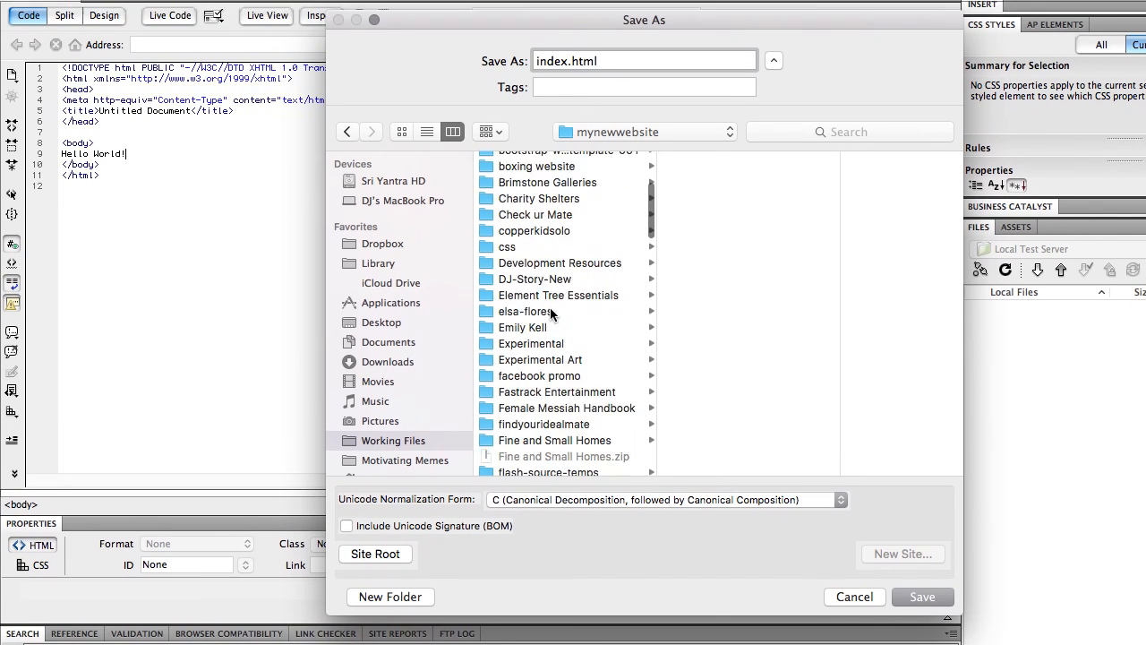
{"action": "scroll", "scroll_direction": "down", "scroll_amount": 3}
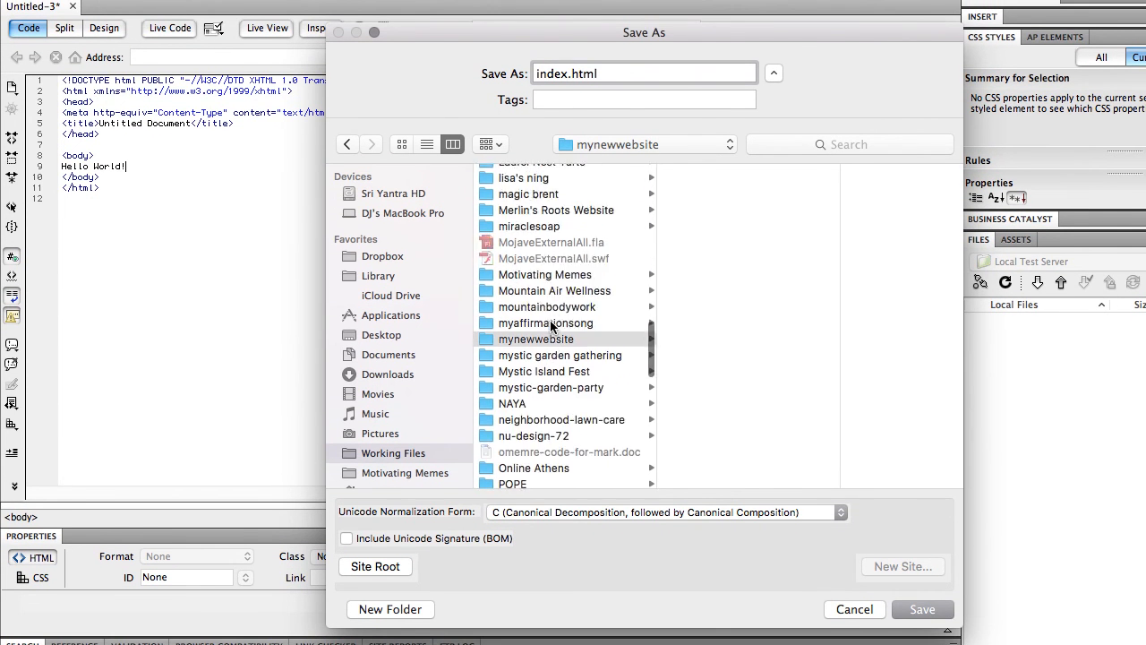
{"action": "left_click", "coordinate": [537, 339]}
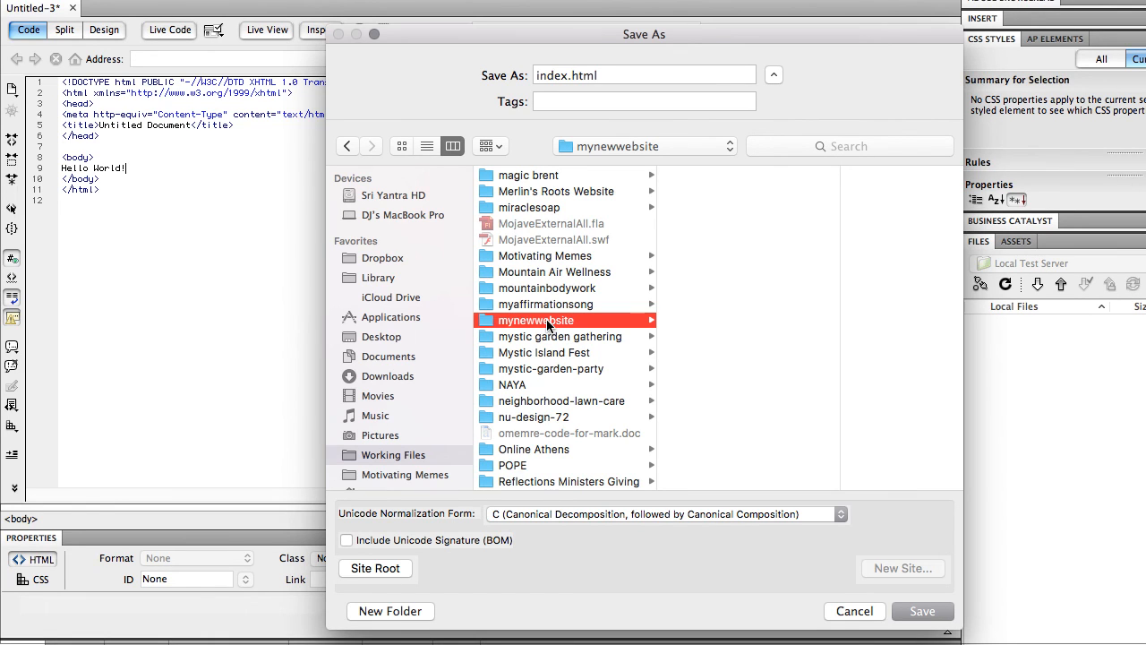
{"action": "left_click", "coordinate": [950, 611]}
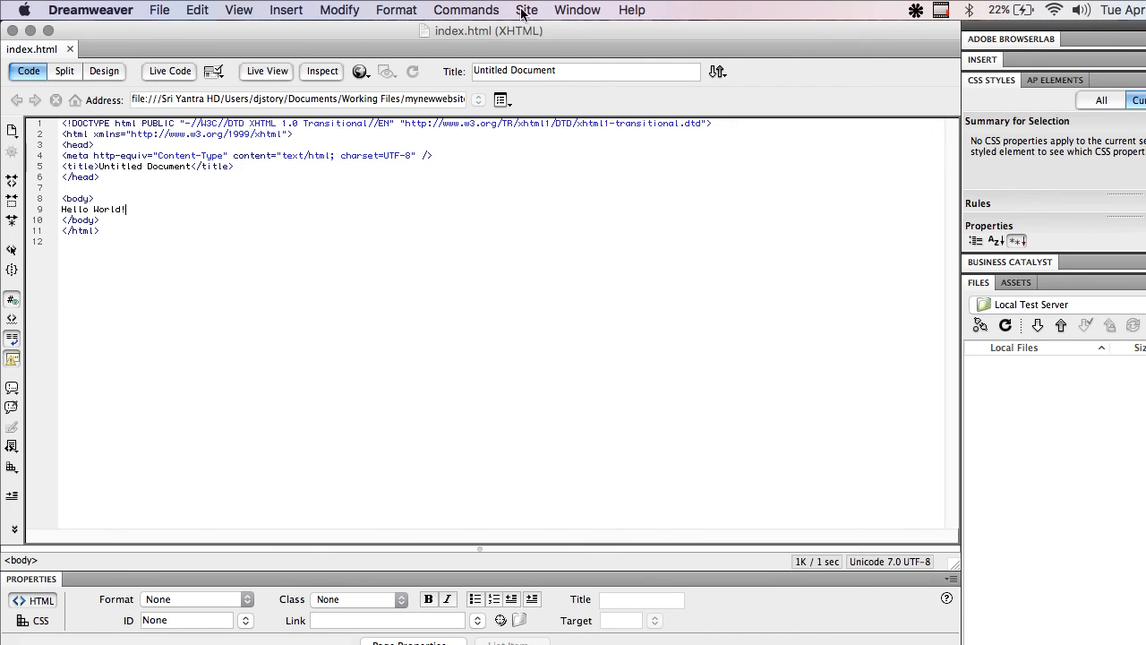
Step: Start a new site definition from Site > Manage Sites and name it mynewwebsite
{"action": "left_click", "coordinate": [526, 11]}
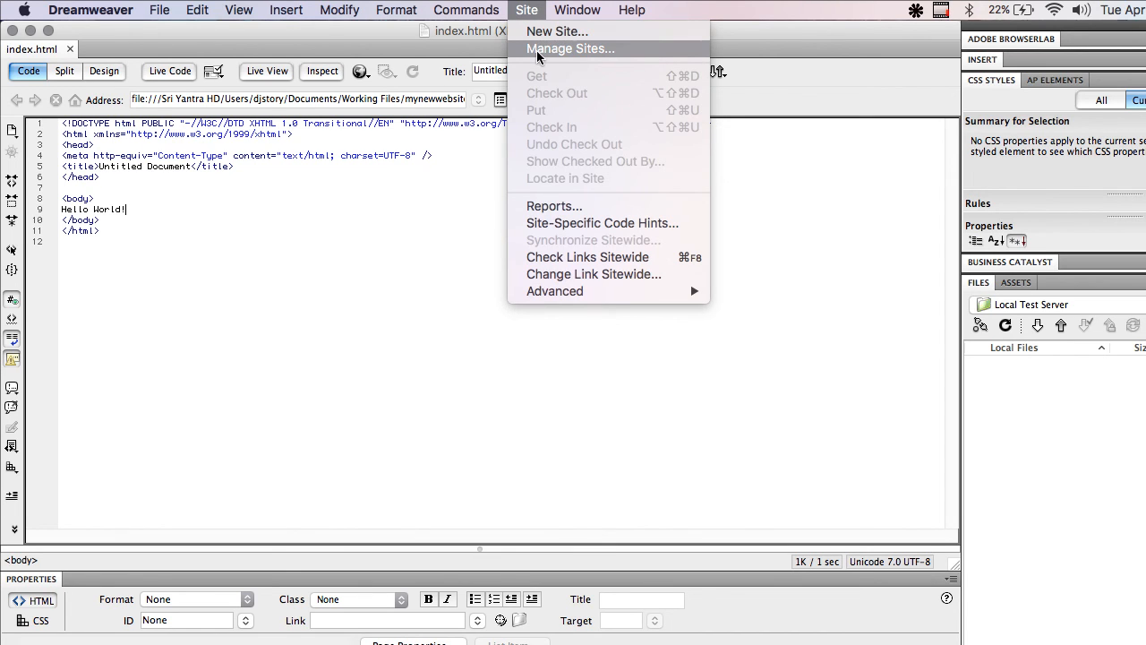
{"action": "left_click", "coordinate": [580, 48]}
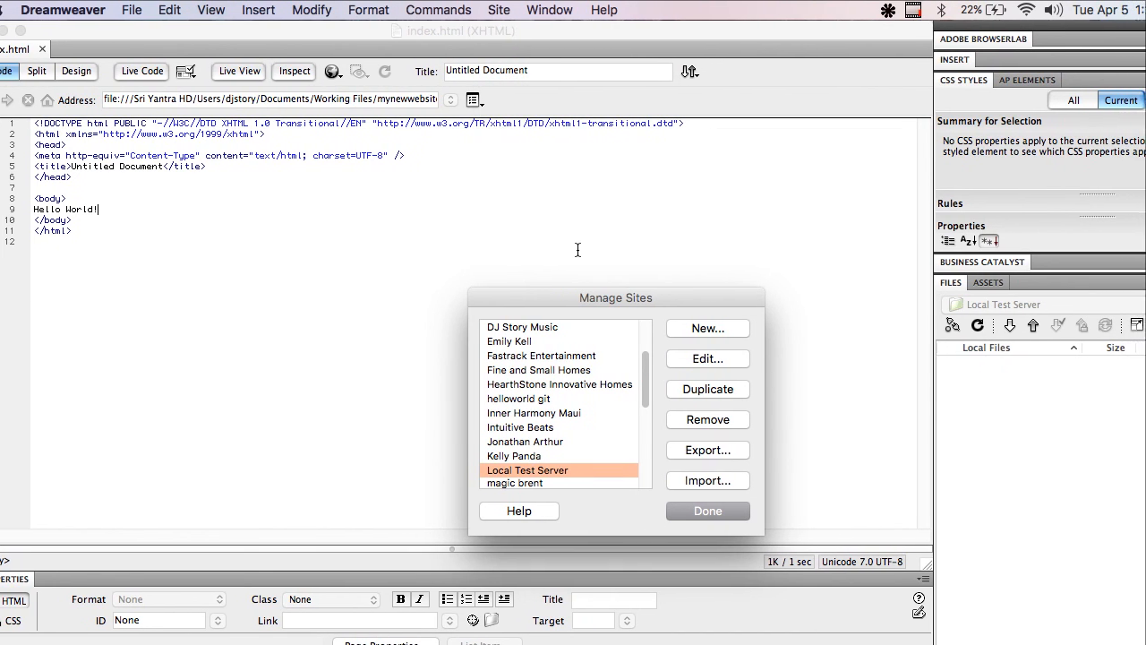
{"action": "left_click", "coordinate": [707, 328]}
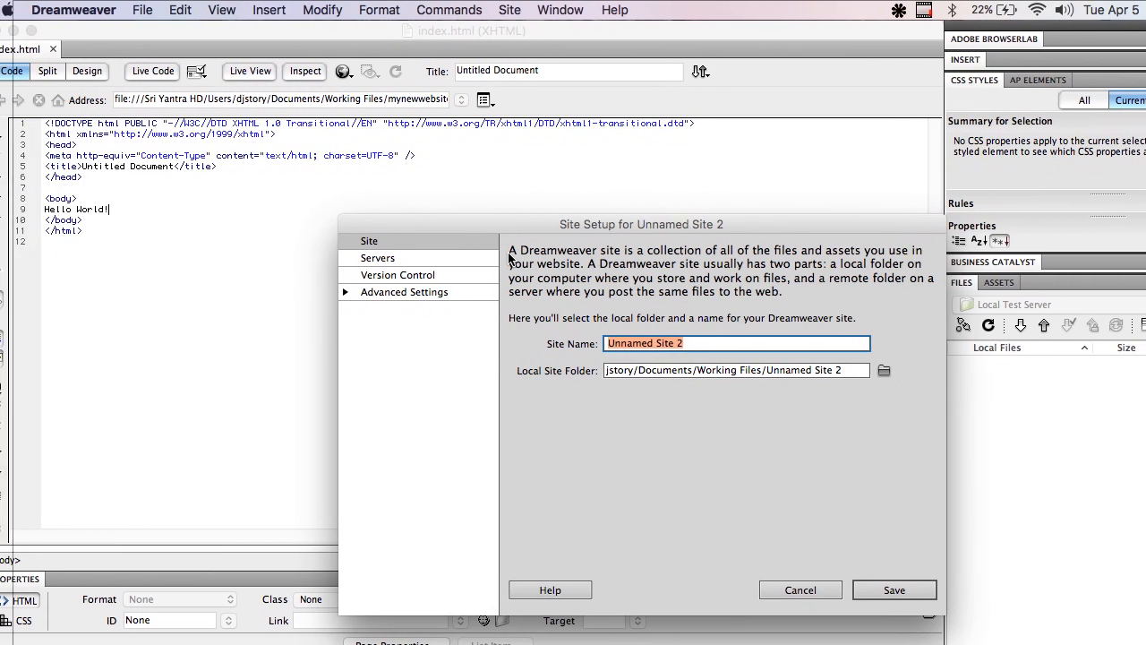
{"action": "type", "text": "mynewwebsite"}
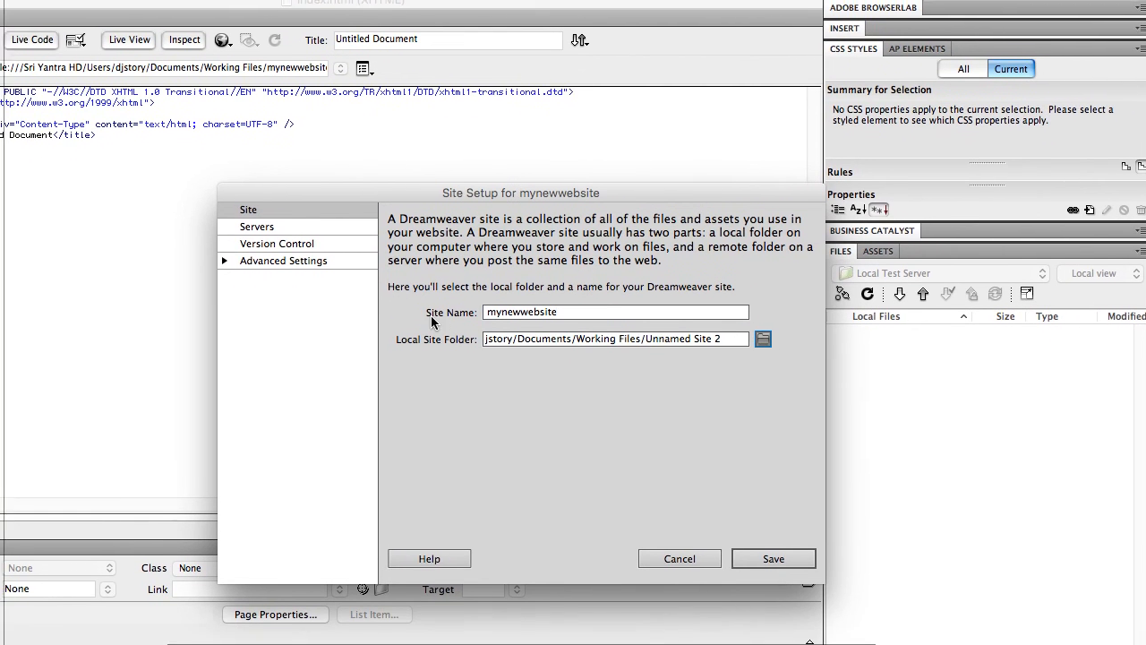
Step: Set the local site folder to Working Files/mynewwebsite
{"action": "left_click", "coordinate": [763, 338]}
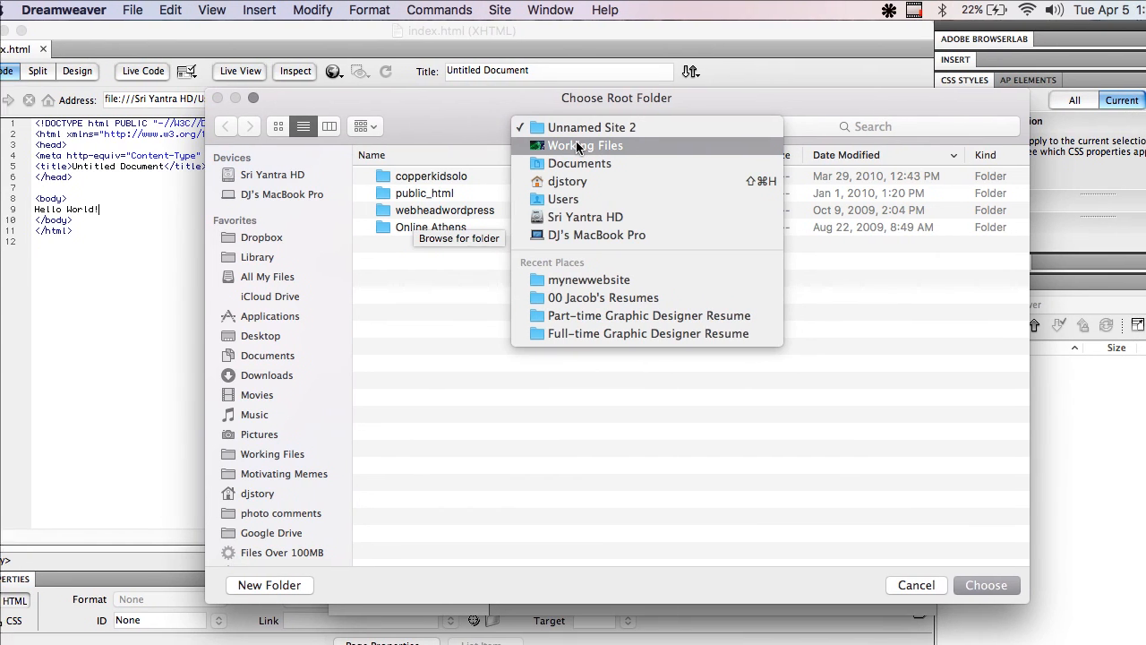
{"action": "left_click", "coordinate": [587, 280]}
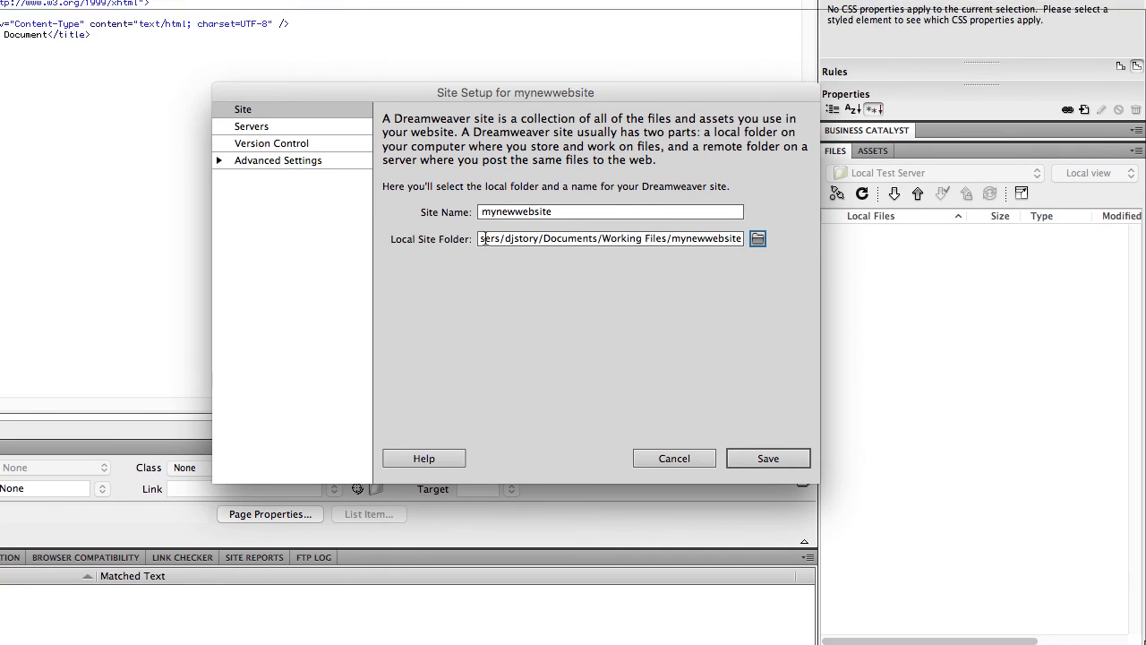
{"action": "left_click", "coordinate": [394, 258]}
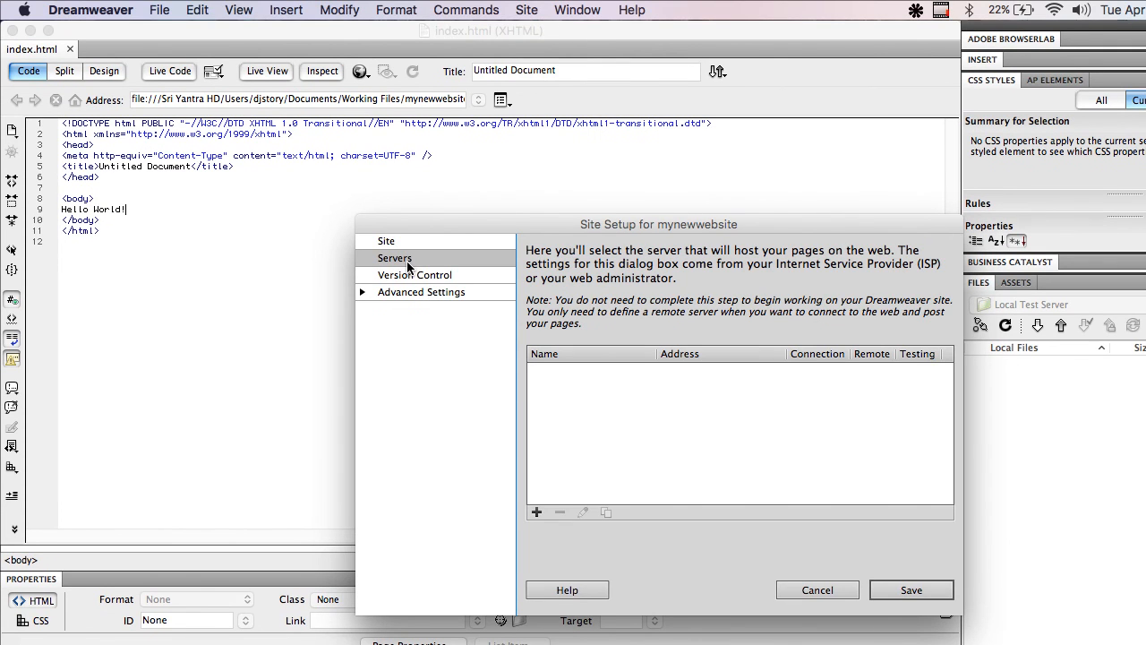
{"action": "left_click", "coordinate": [533, 512]}
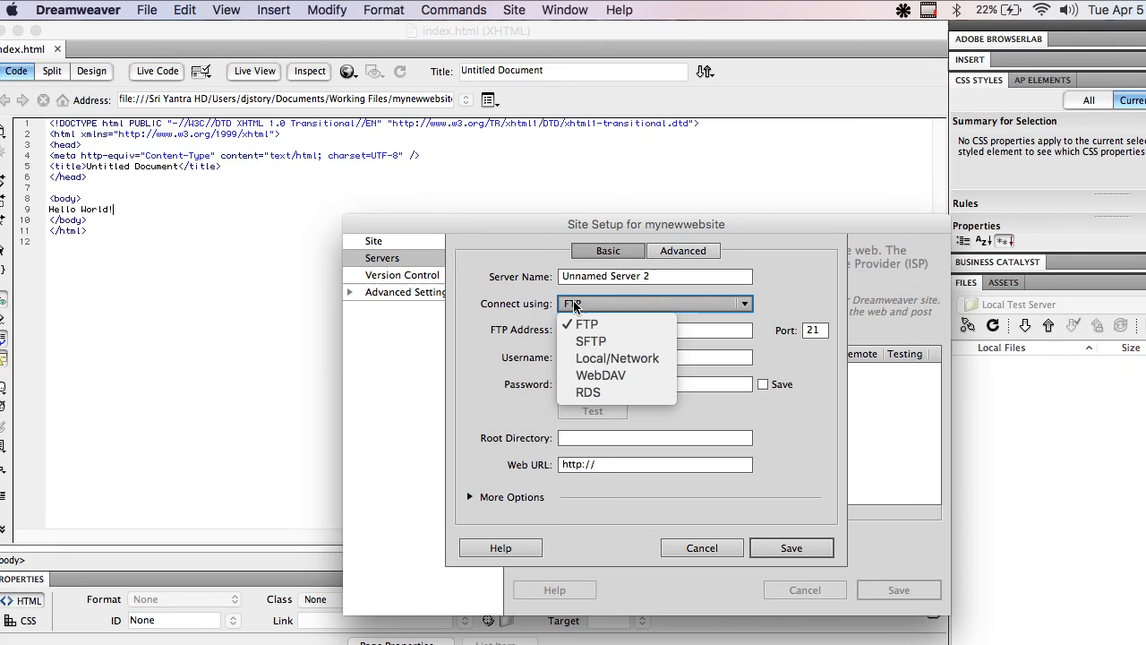
{"action": "left_click", "coordinate": [618, 359]}
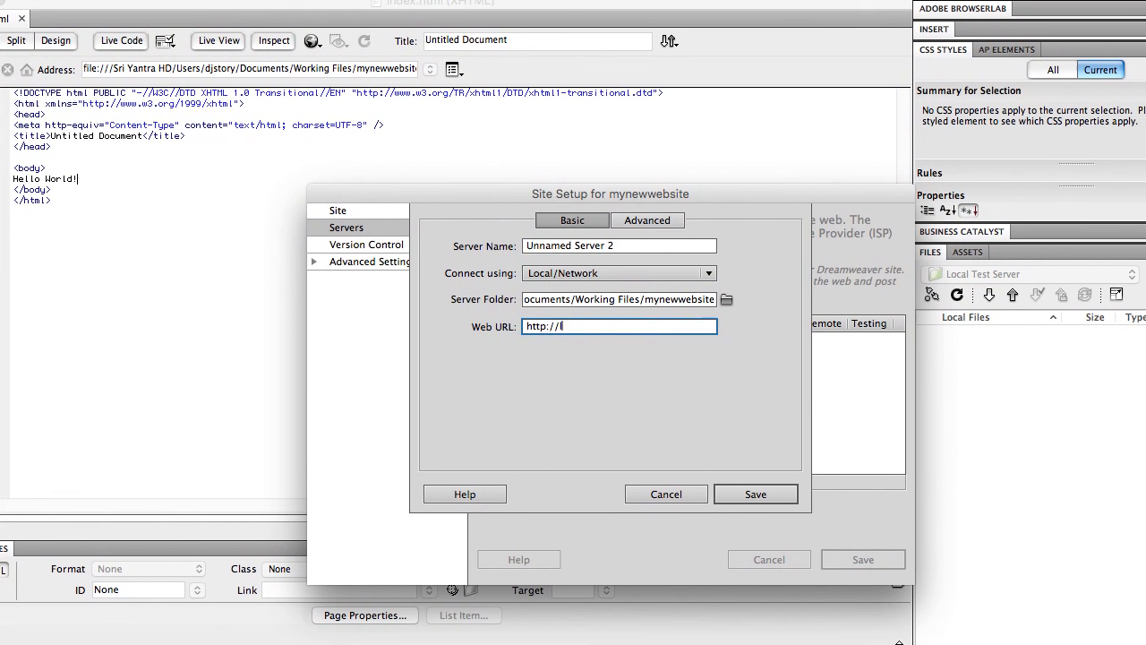
{"action": "type", "text": "ocalhost:"}
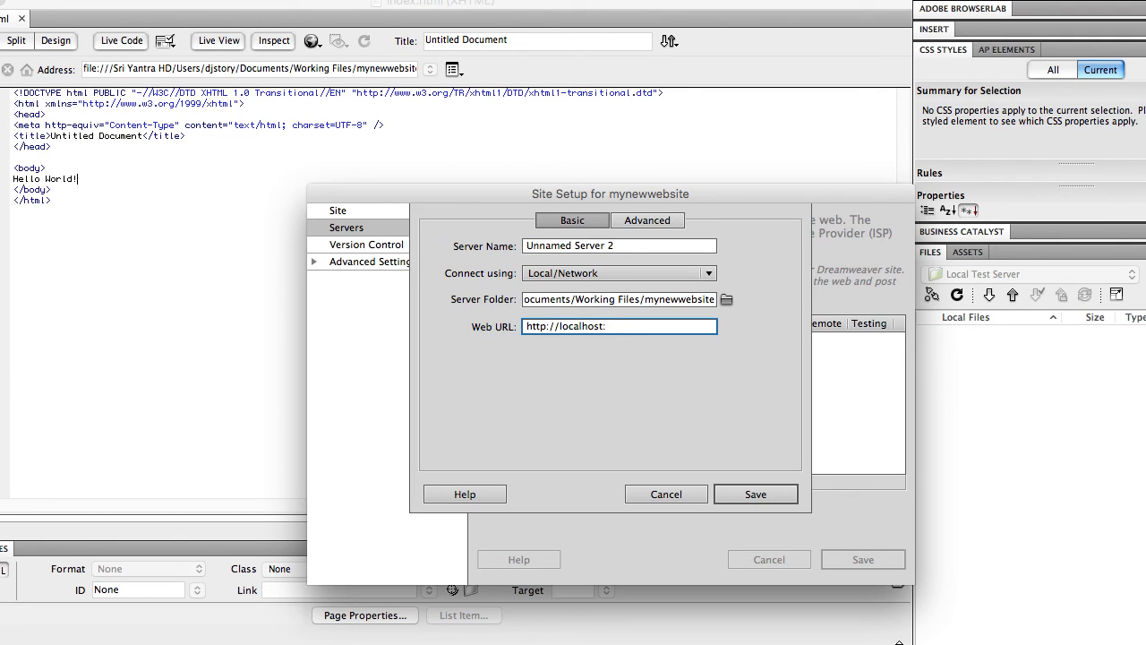
{"action": "type", "text": "8888"}
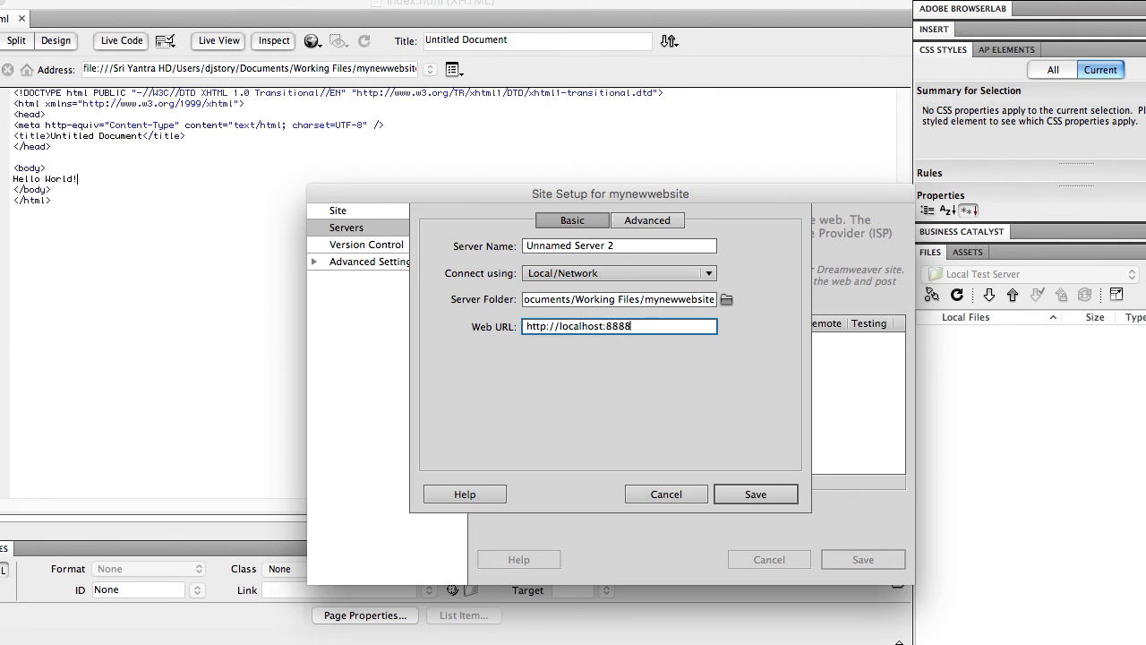
{"action": "type", "text": "/"}
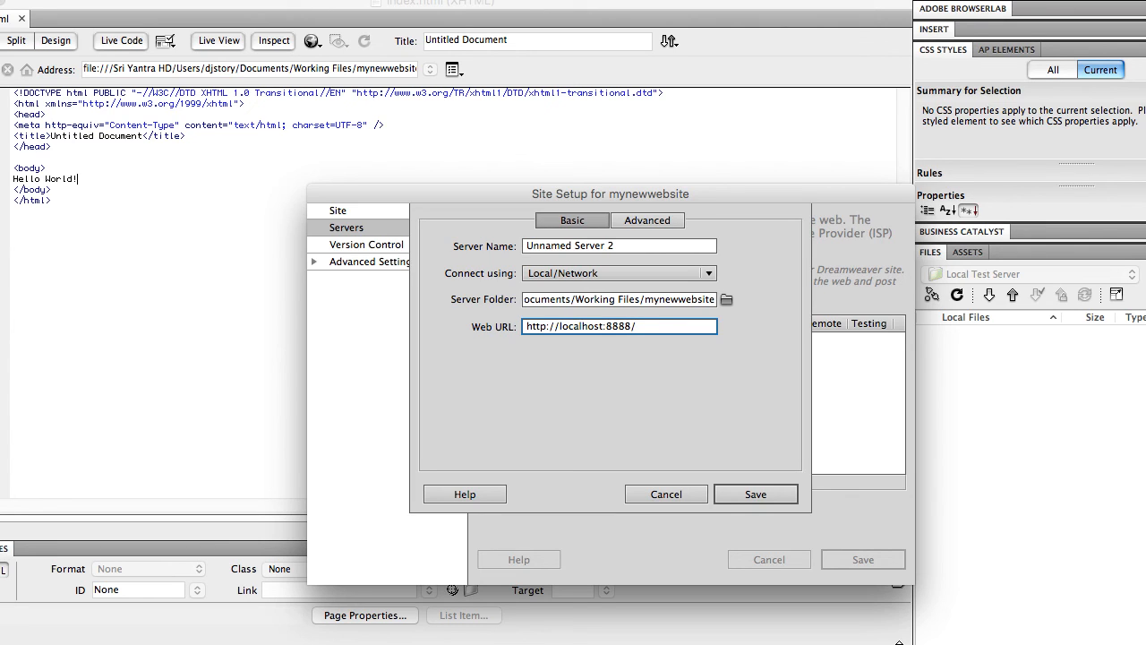
{"action": "type", "text": "mynewwebsite/"}
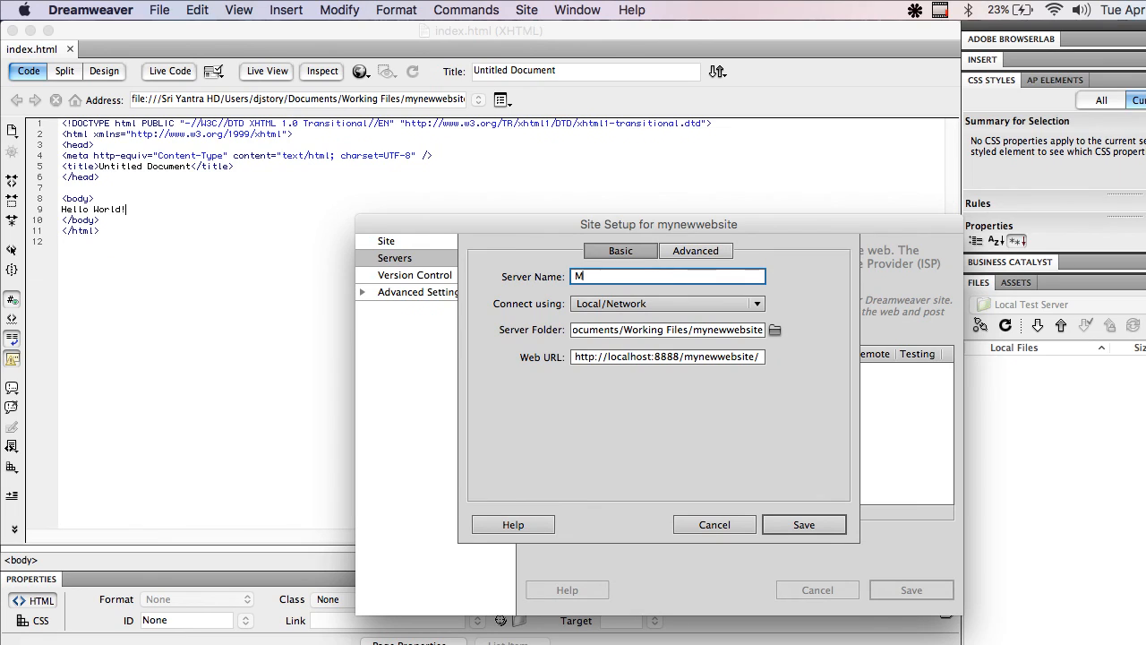
Step: Name the server My New Website and save the site's server settings
{"action": "type", "text": "y New WEbsite"}
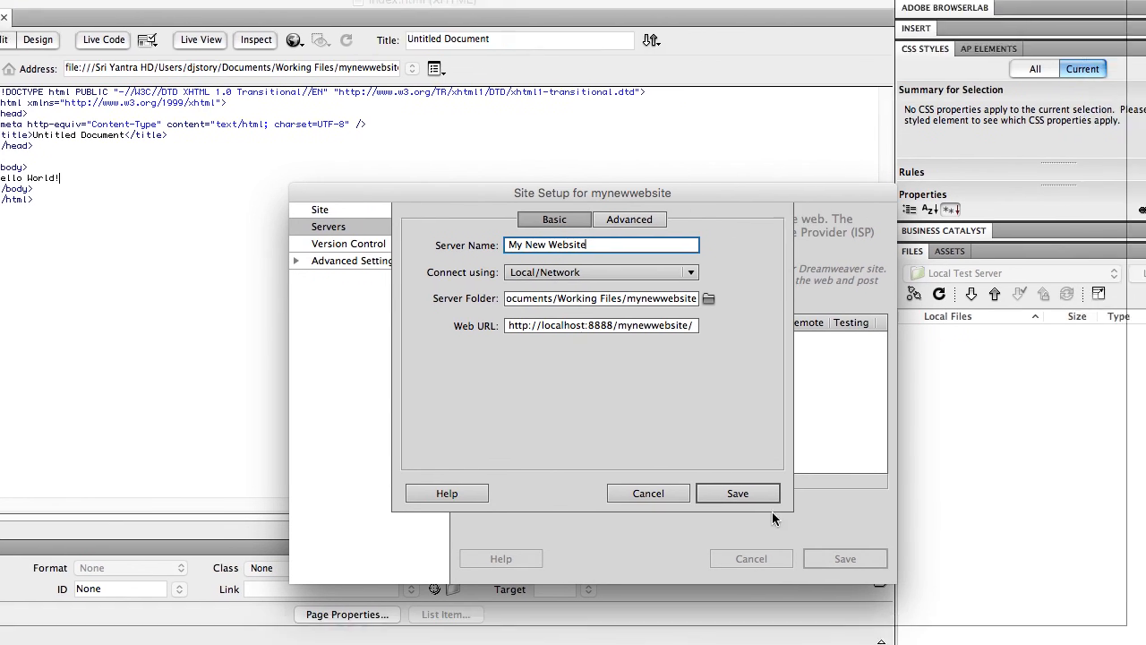
{"action": "left_click", "coordinate": [738, 492]}
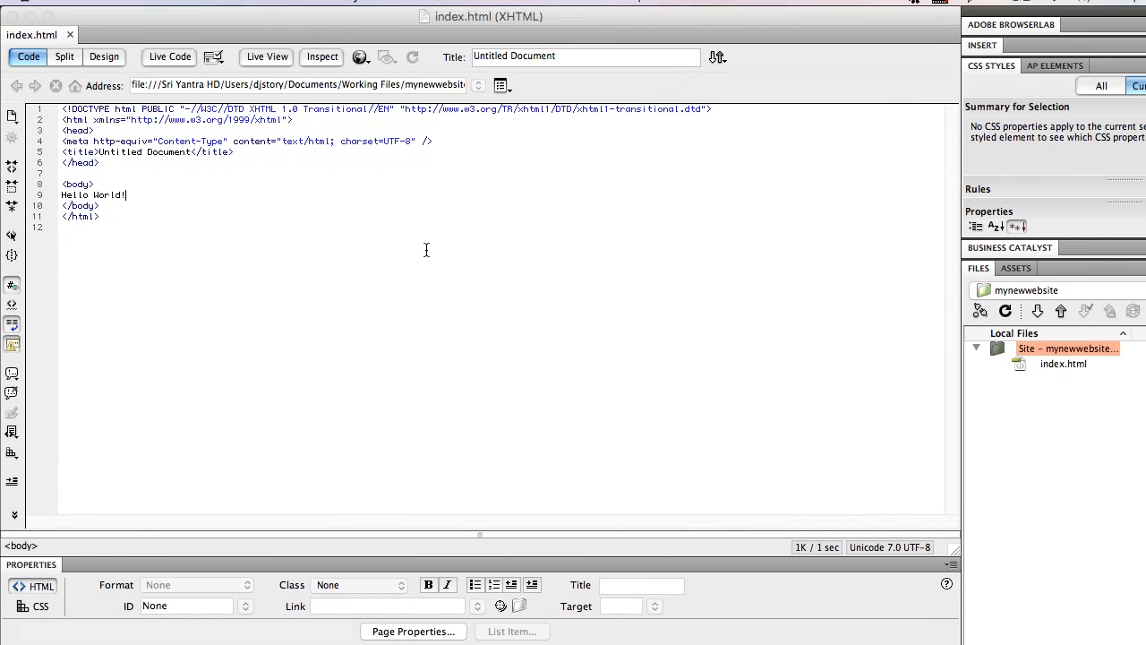
Step: Preview index.html in Chrome from localhost:8888/mynewwebsite, showing Hello World
{"action": "left_click", "coordinate": [358, 71]}
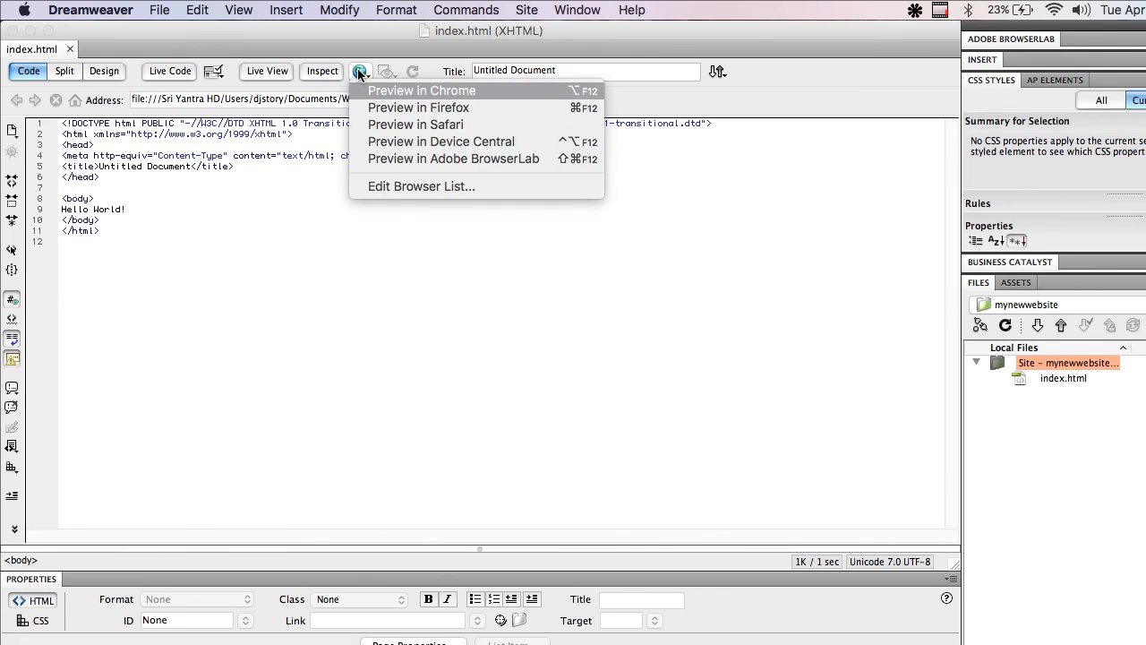
{"action": "mouse_move", "coordinate": [419, 90]}
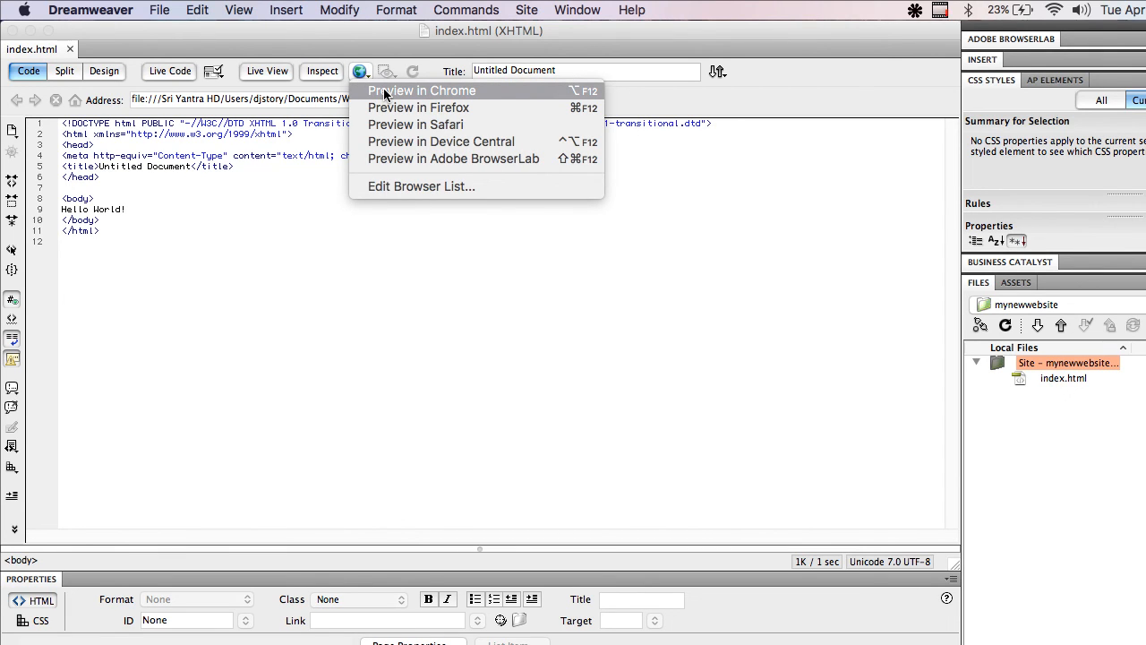
{"action": "left_click", "coordinate": [421, 89]}
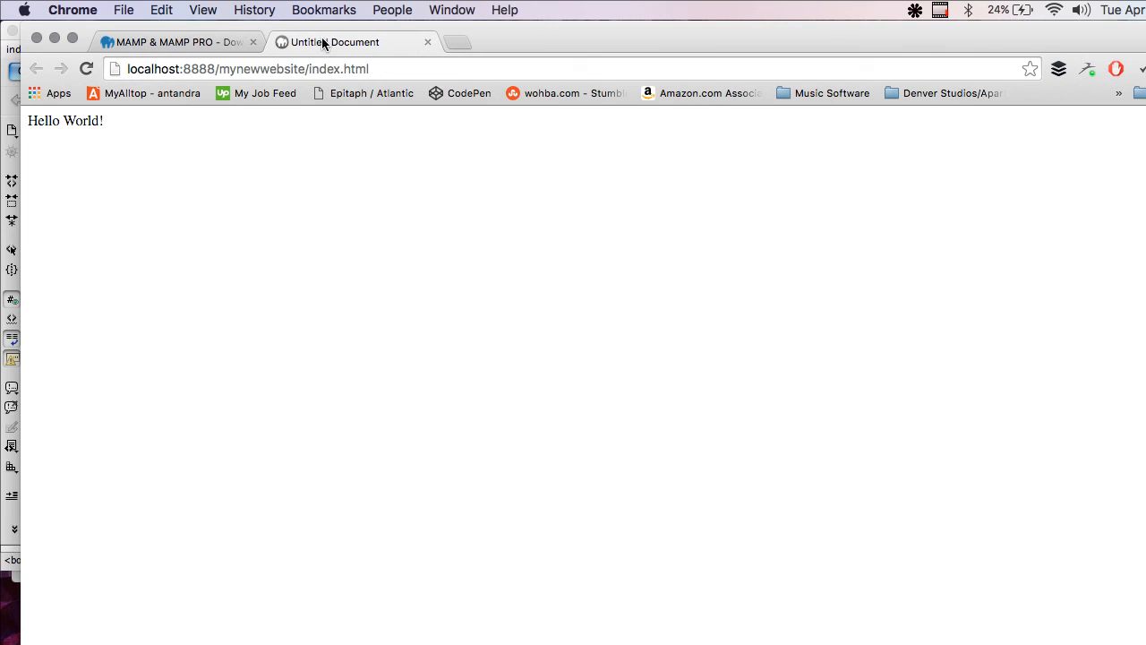
{"action": "mouse_move", "coordinate": [319, 230]}
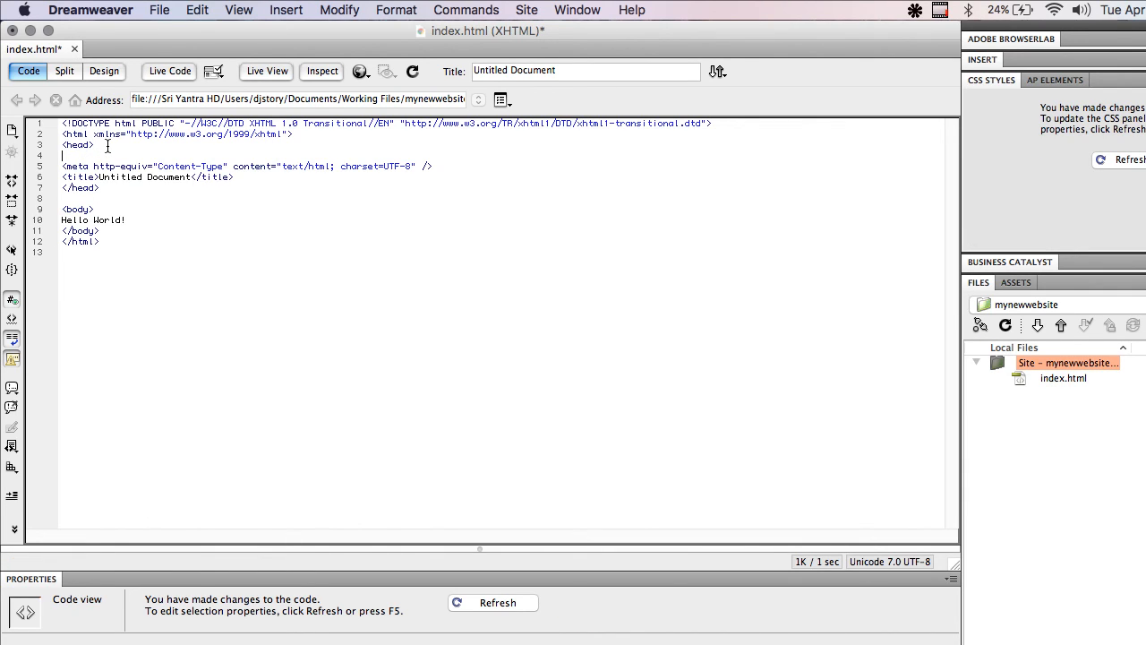
Step: Add a <style> rule in the head giving body background:#000 and a color property
{"action": "type", "text": "<style>"}
{"action": "type", "text": "</style>"}
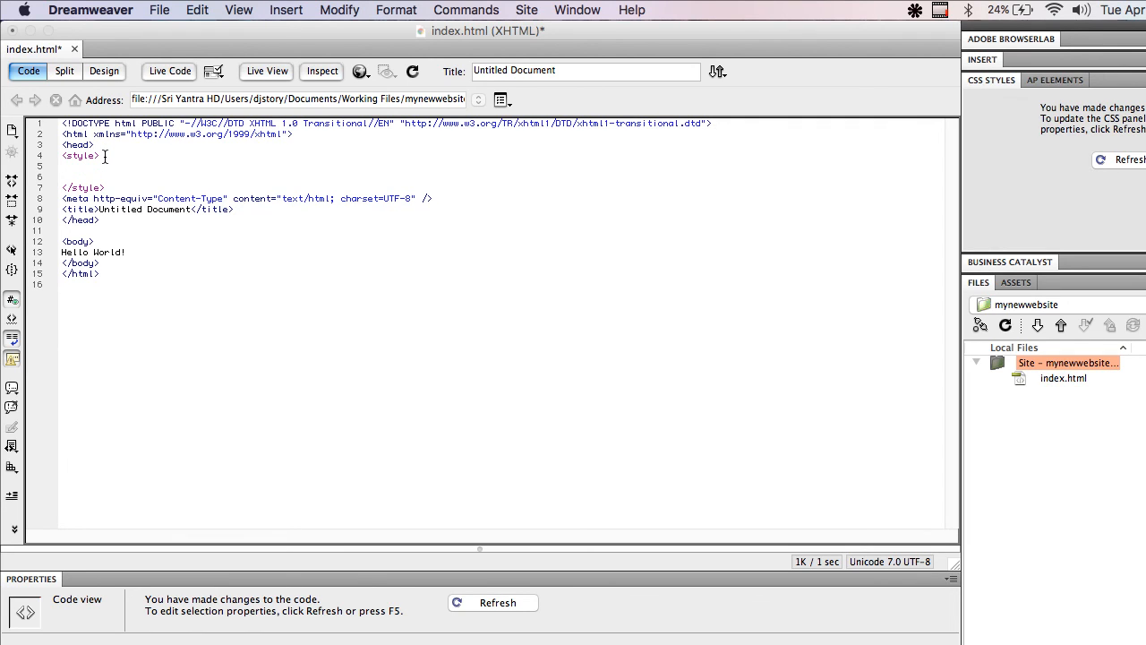
{"action": "type", "text": "body"}
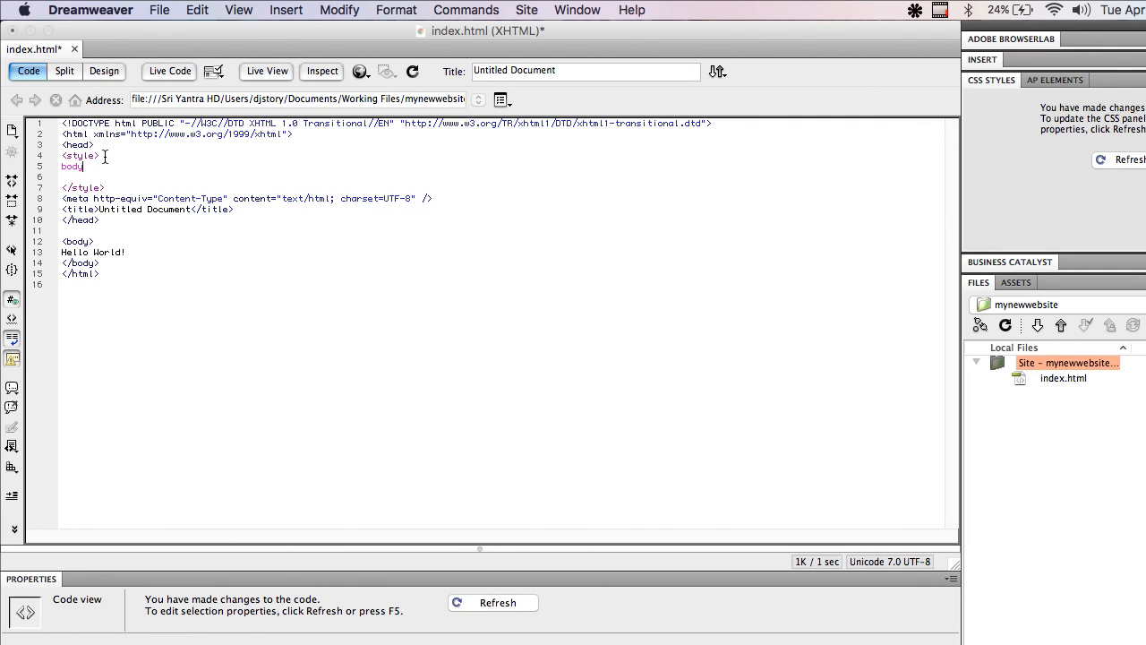
{"action": "type", "text": "{b"}
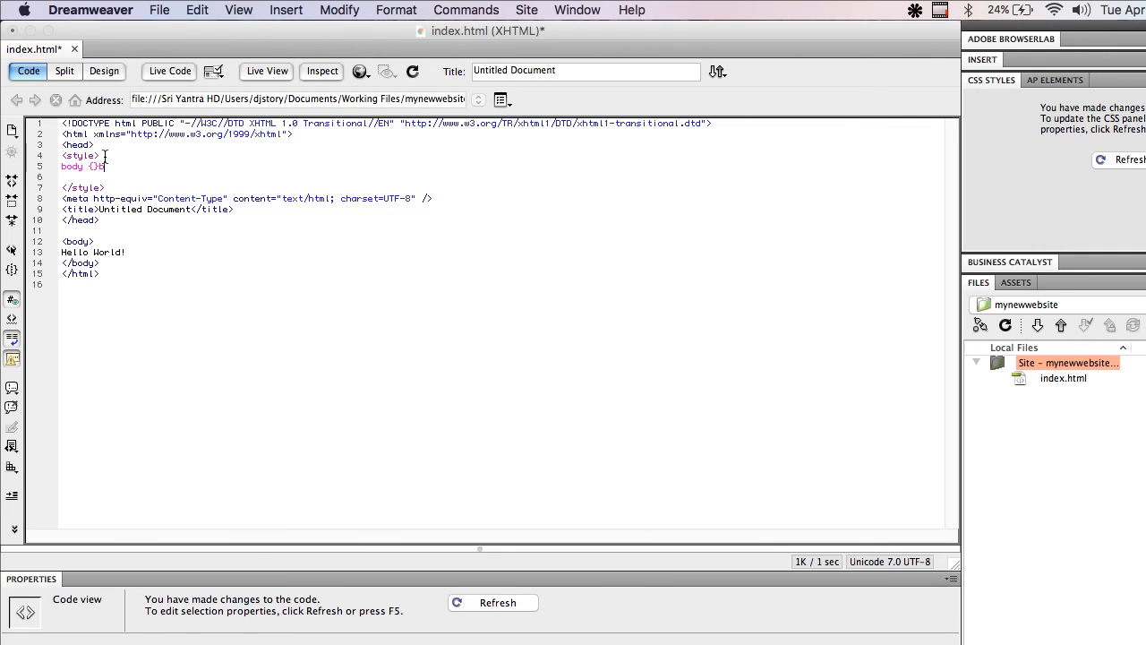
{"action": "type", "text": "background:#000;"}
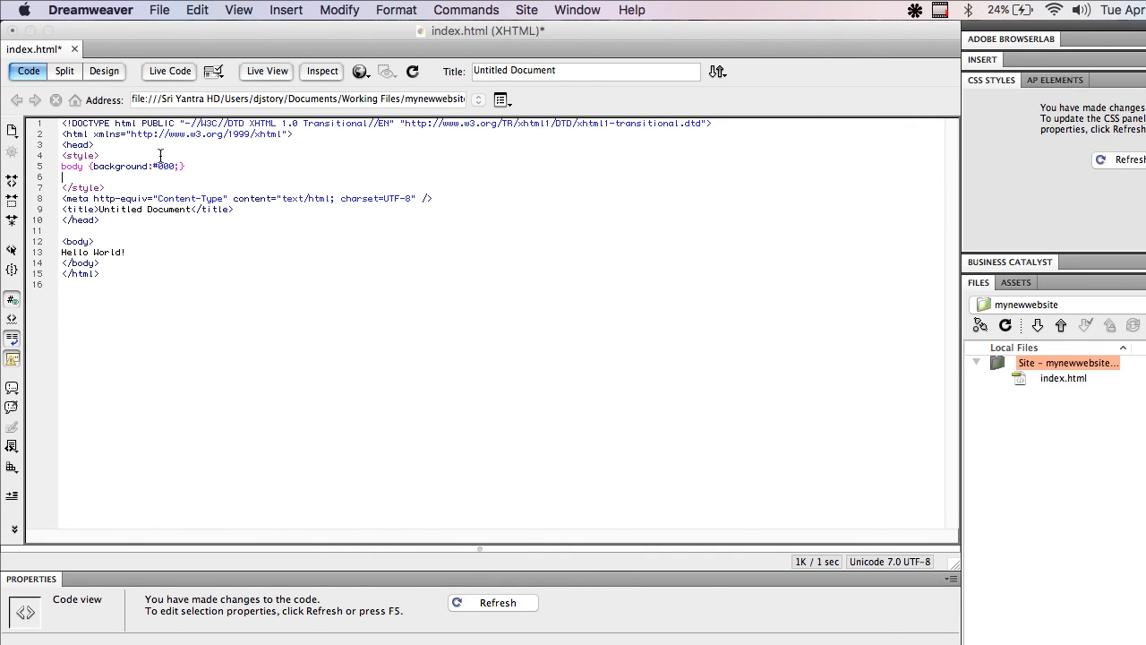
{"action": "type", "text": "fon"}
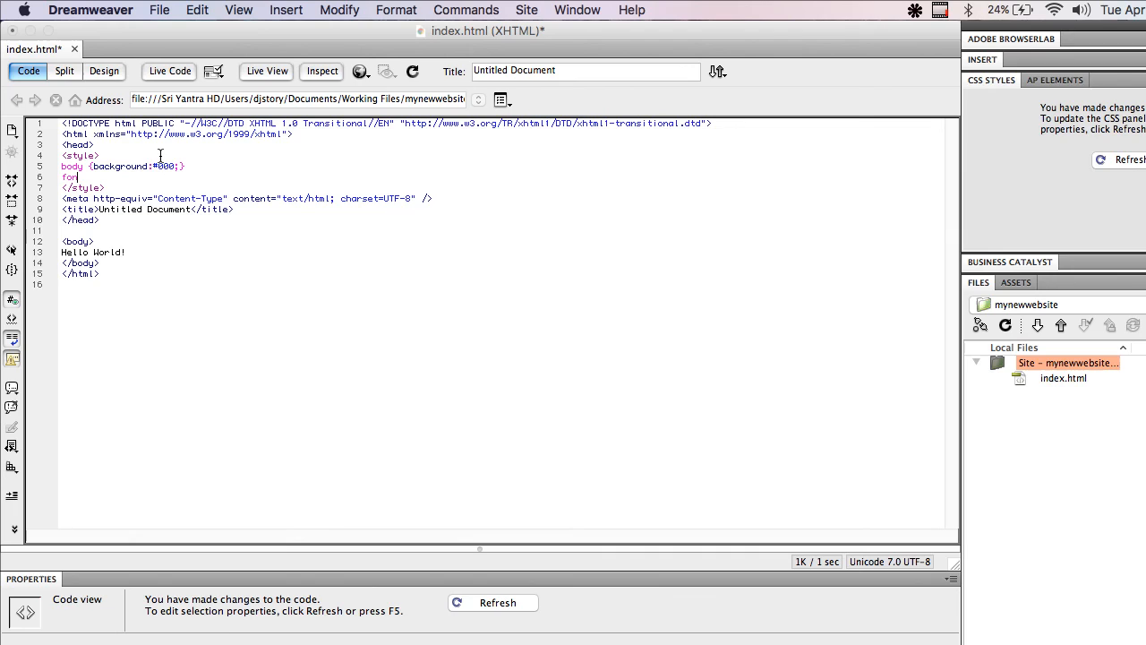
{"action": "type", "text": "color:"}
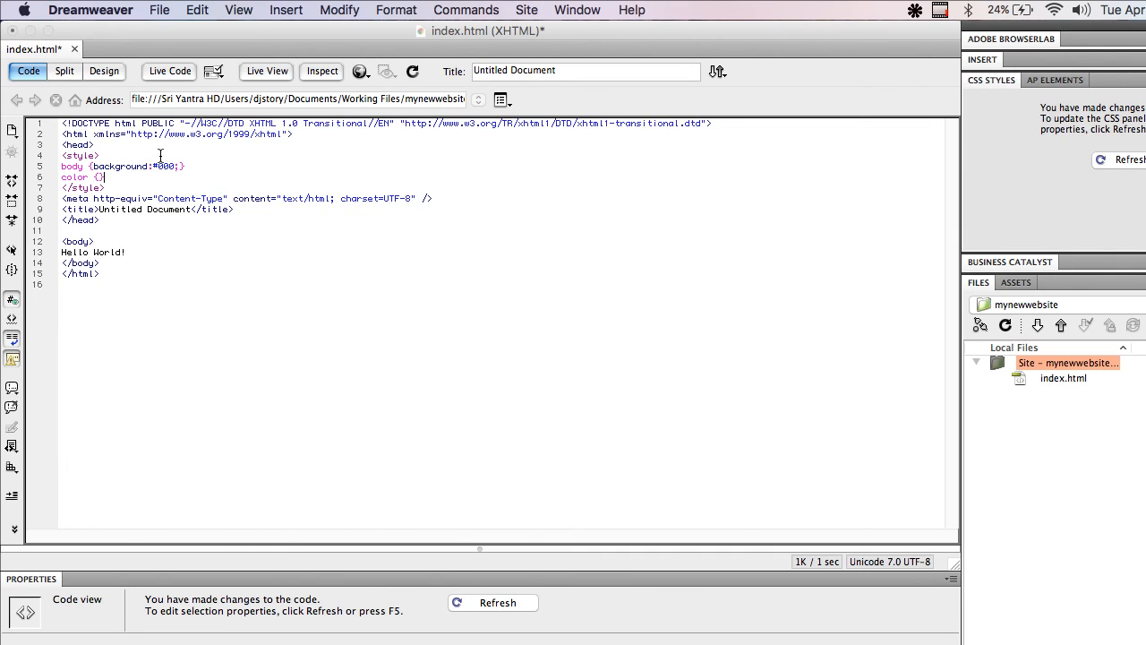
Step: Correct the rule so the text colour is #fff and save index.html
{"action": "type", "text": "colo"}
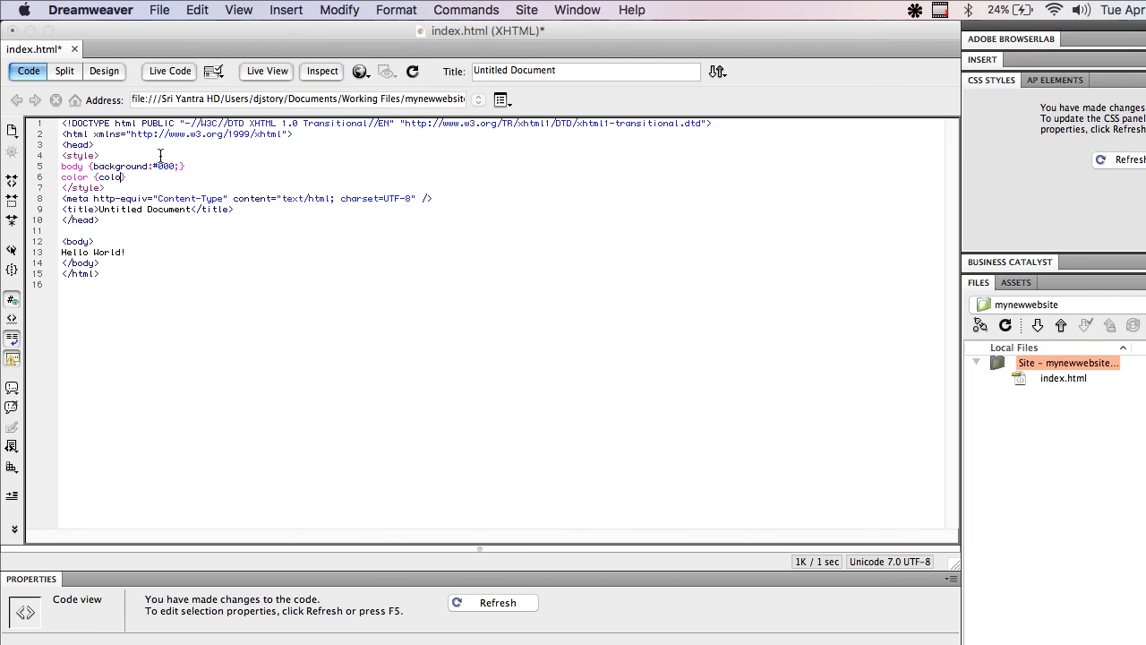
{"action": "double_click", "coordinate": [75, 177]}
{"action": "type", "text": "fon"}
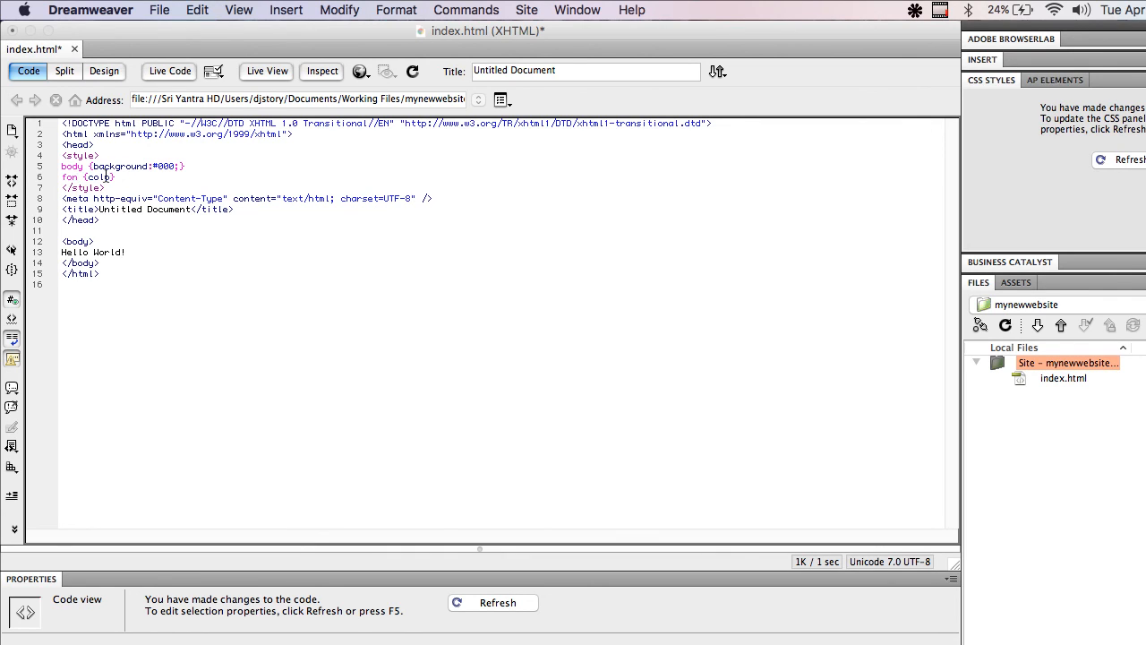
{"action": "double_click", "coordinate": [96, 177]}
{"action": "type", "text": " color:"}
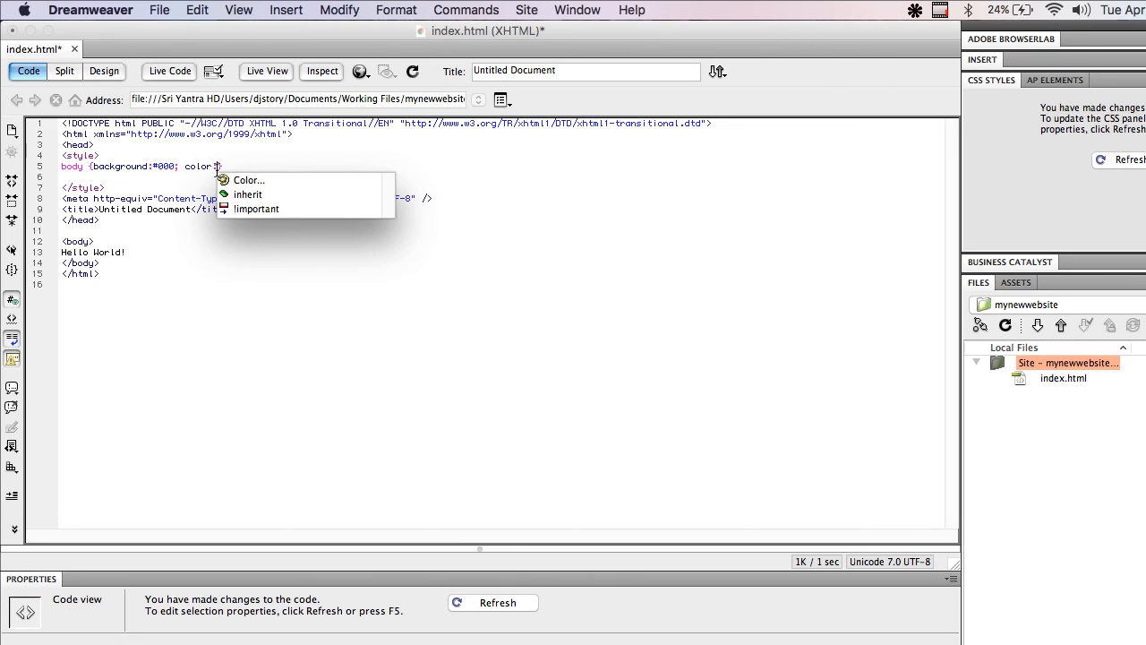
{"action": "left_click", "coordinate": [249, 179]}
{"action": "type", "text": "#fff}"}
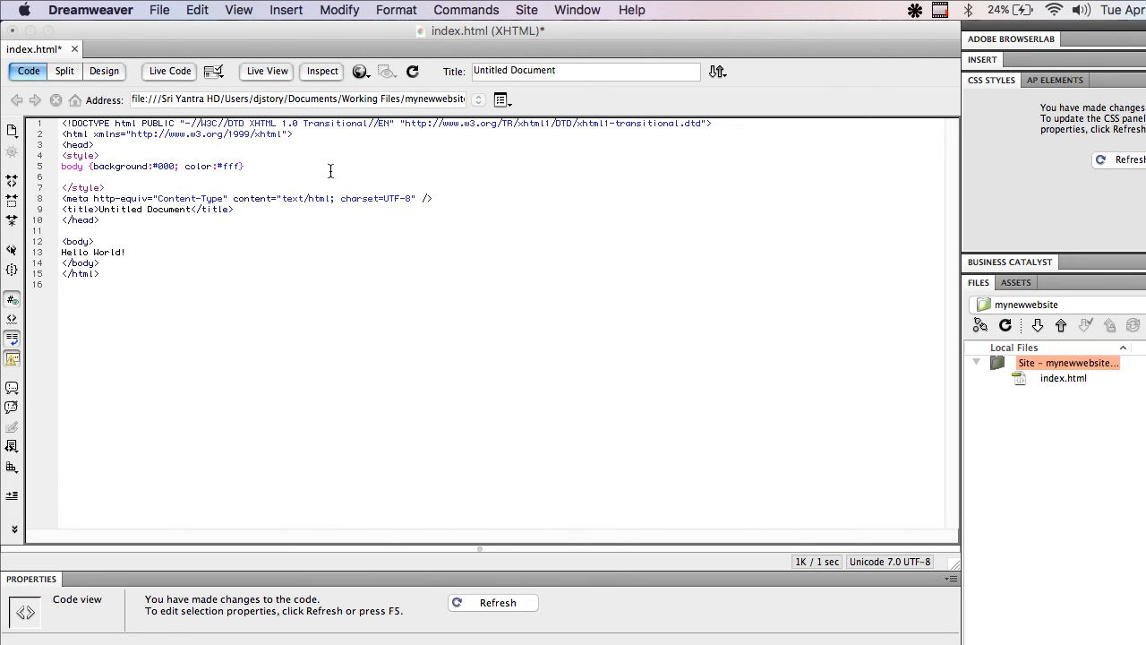
{"action": "key", "text": "cmd+s"}
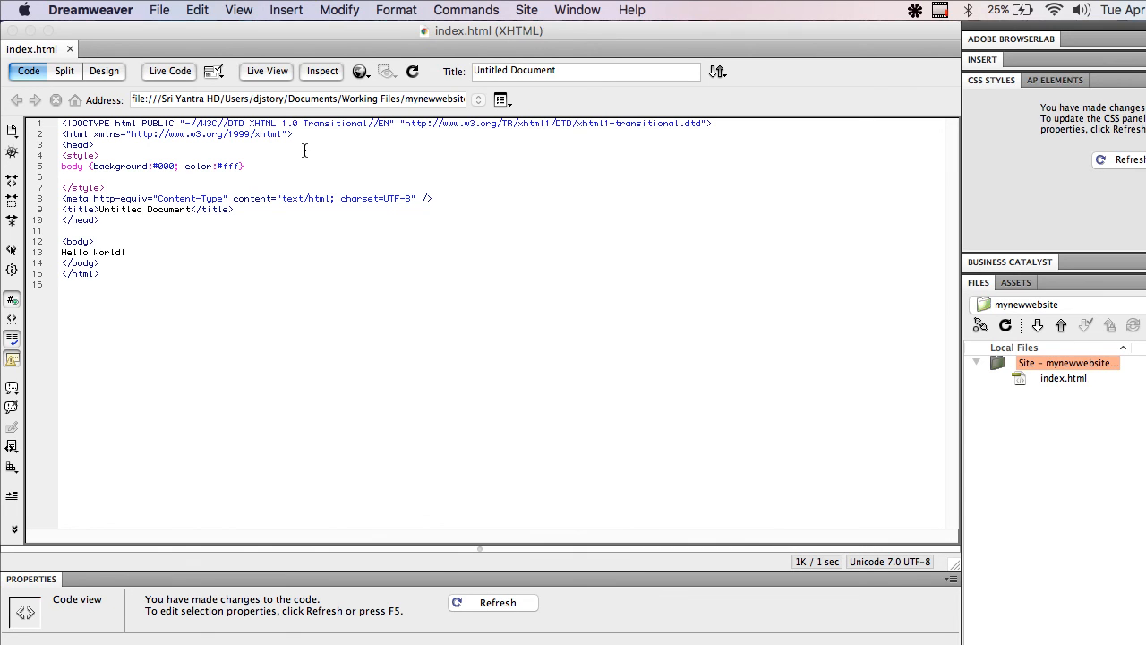
Step: Preview the restyled page in Chrome, showing white Hello World on black
{"action": "left_click", "coordinate": [359, 72]}
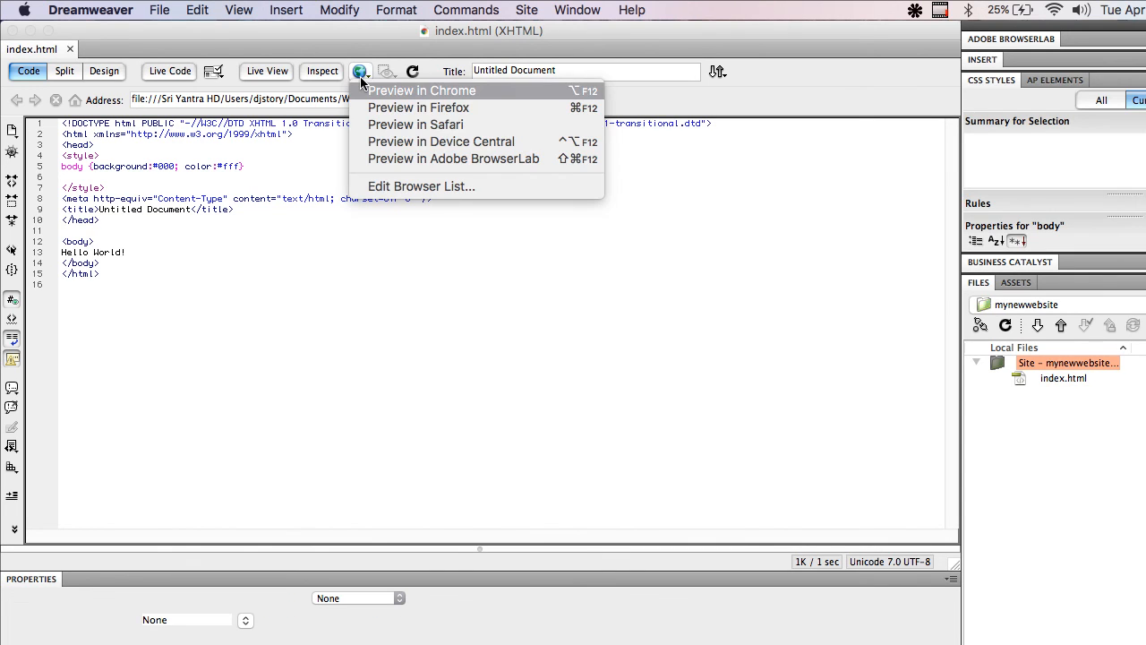
{"action": "left_click", "coordinate": [423, 89]}
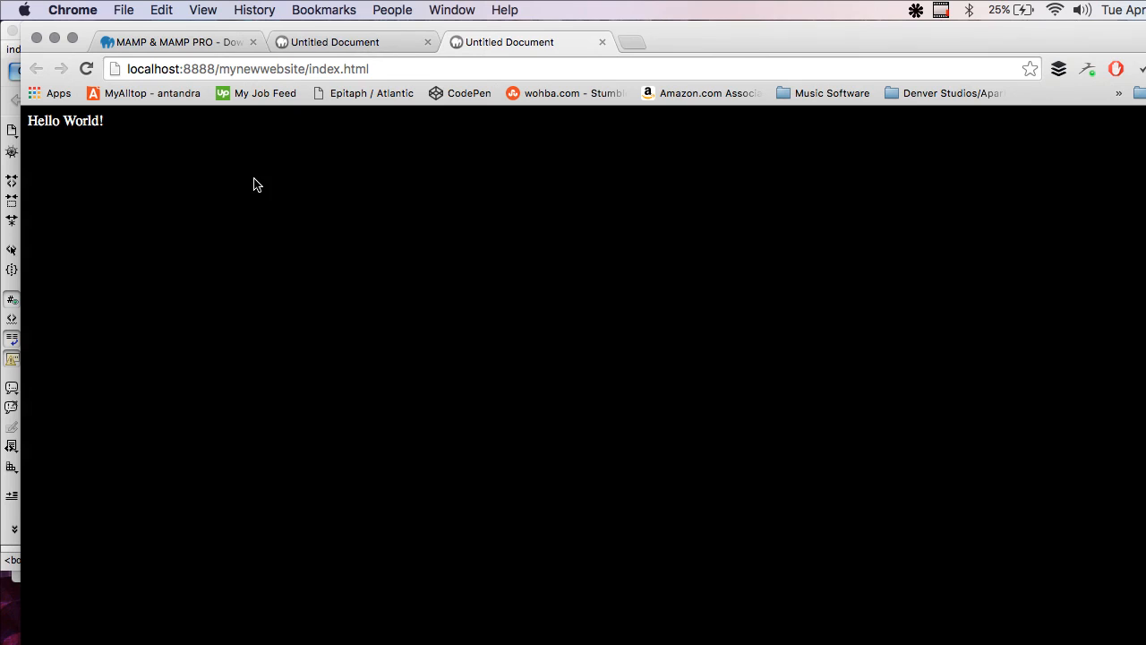
{"action": "mouse_move", "coordinate": [392, 195]}
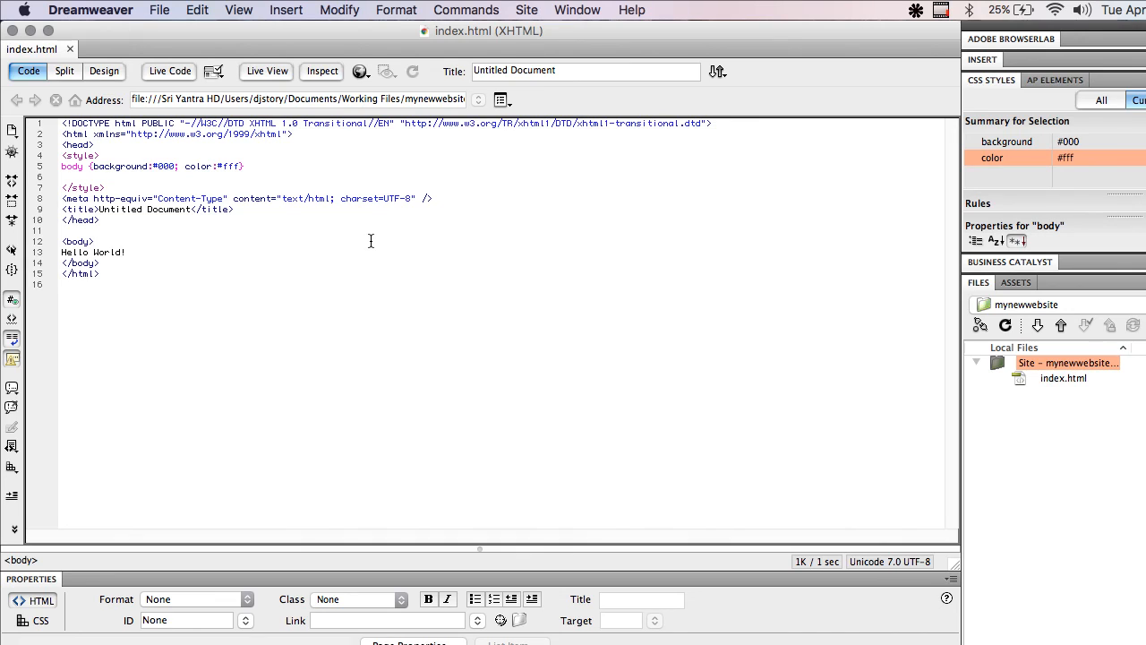
{"action": "left_click", "coordinate": [94, 240]}
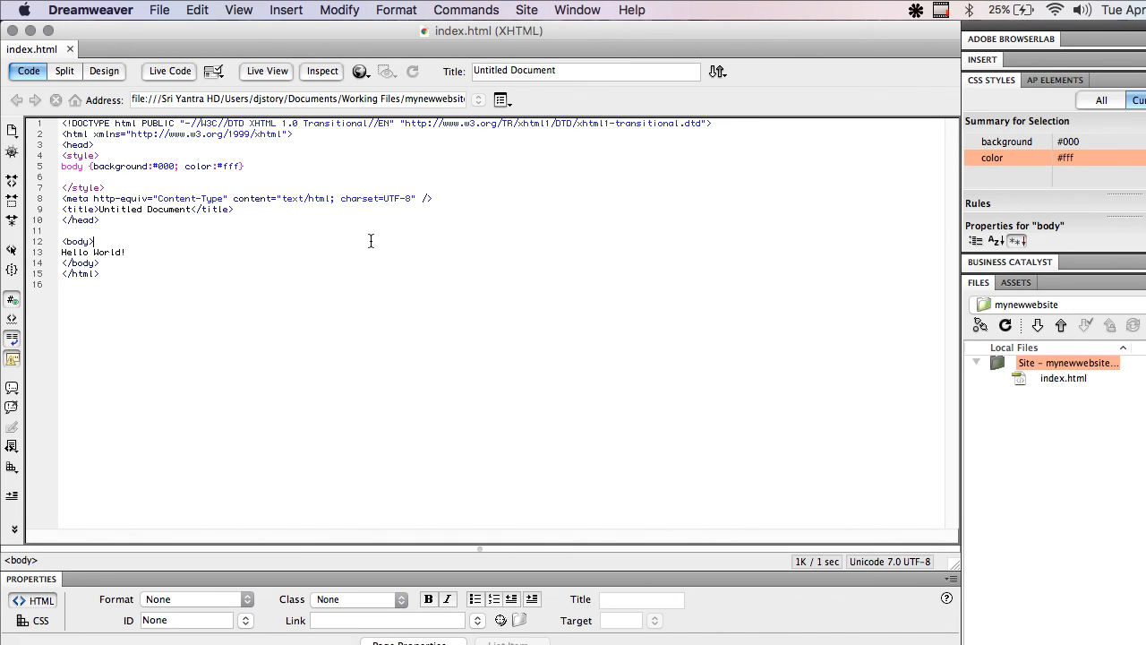